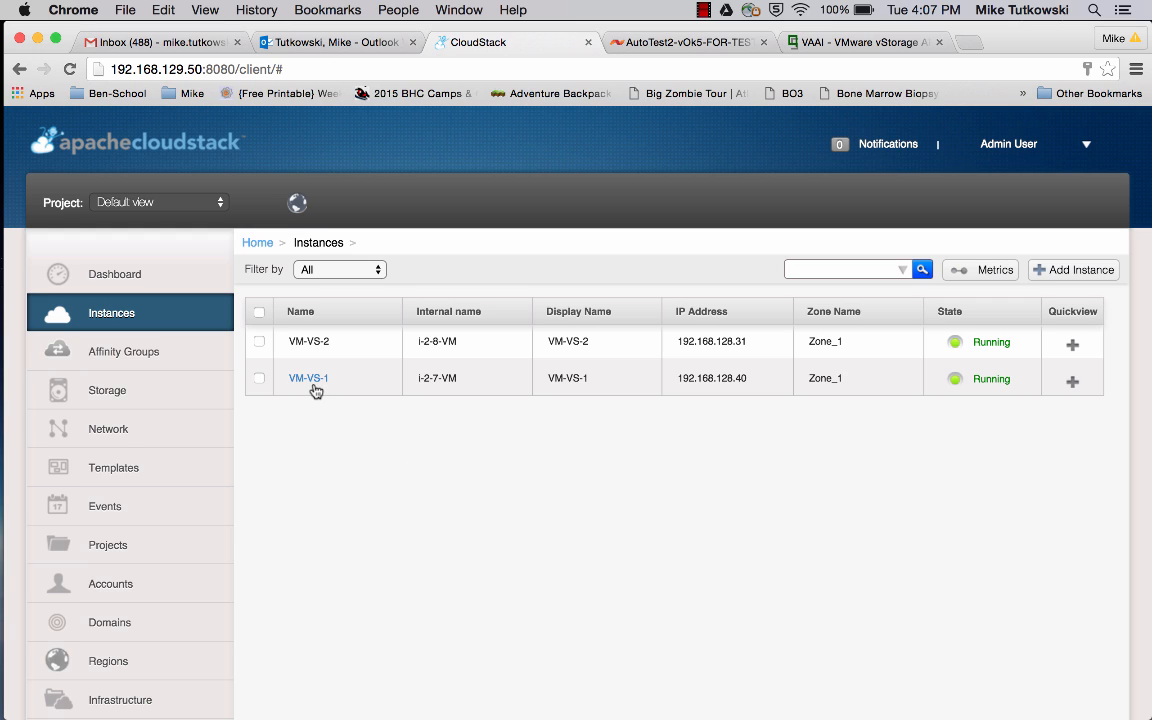
{"action": "mouse_move", "coordinate": [308, 378]}
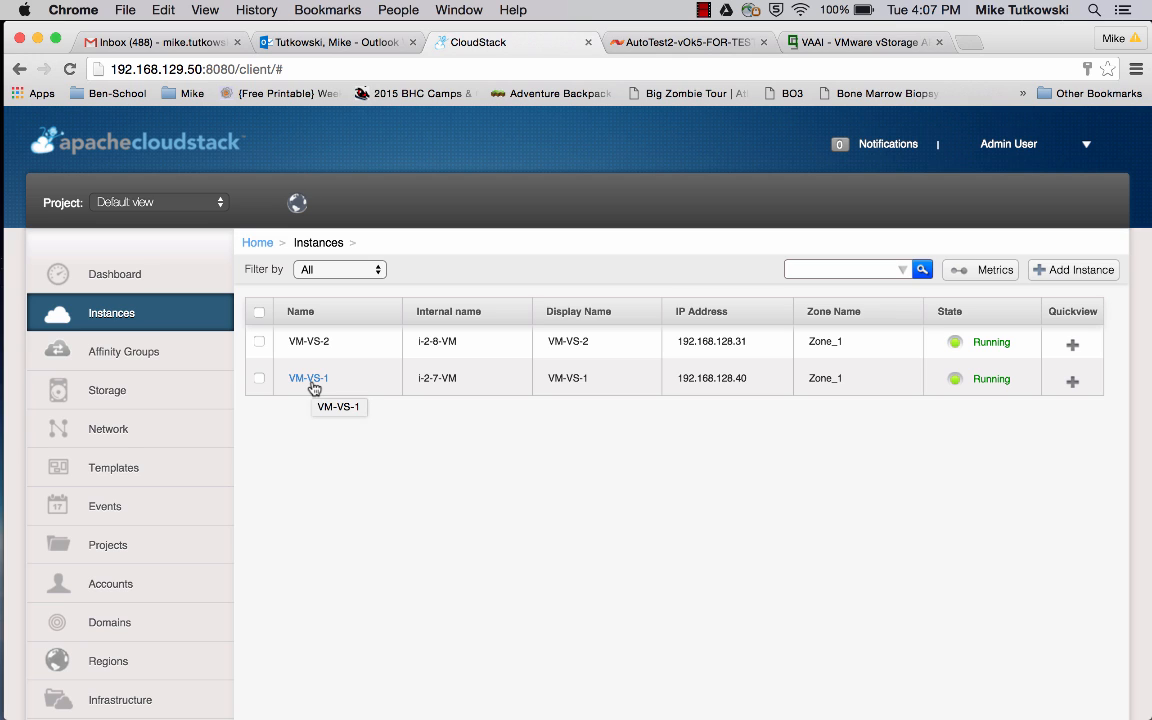
- Show instance VM-VS-1's details and highlight its compute offering SF SIOC CO 1
{"action": "left_click", "coordinate": [308, 378]}
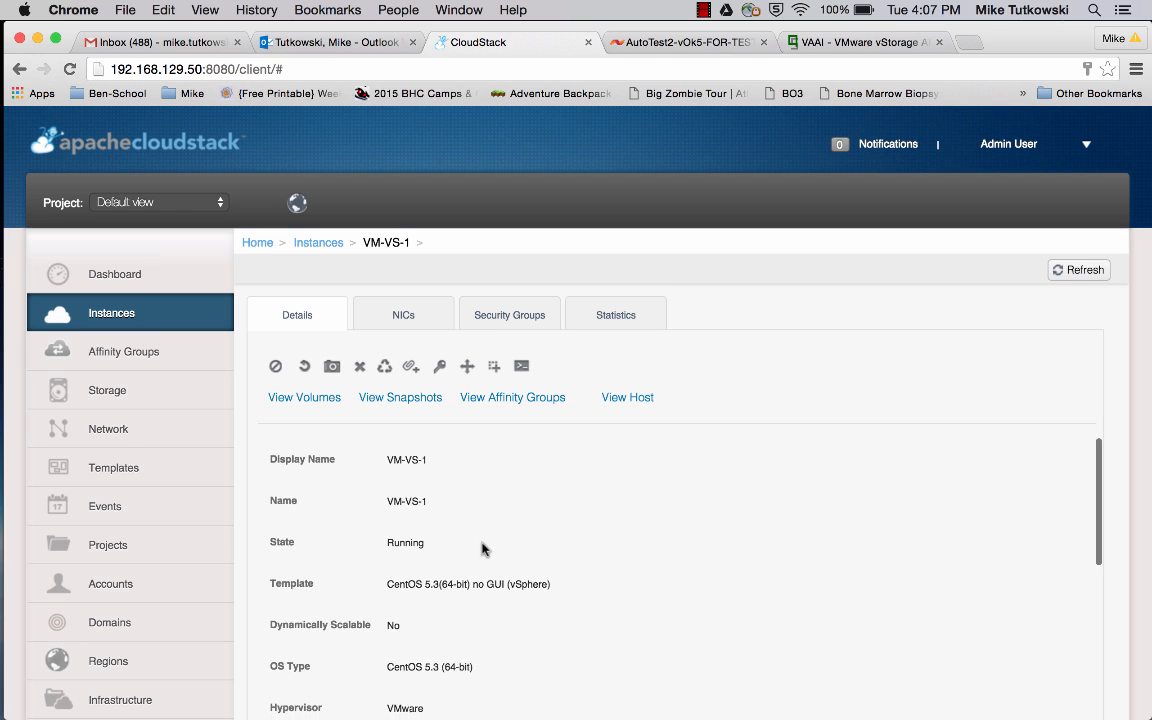
{"action": "scroll", "scroll_direction": "down", "scroll_amount": 3}
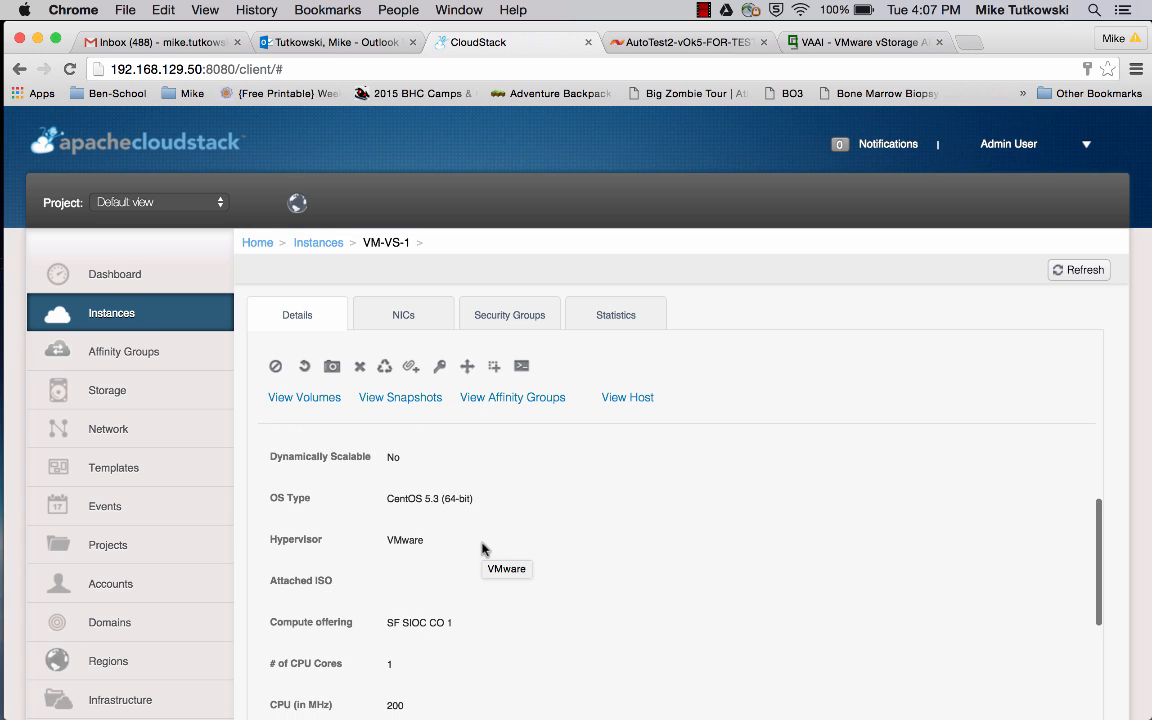
{"action": "mouse_move", "coordinate": [460, 626]}
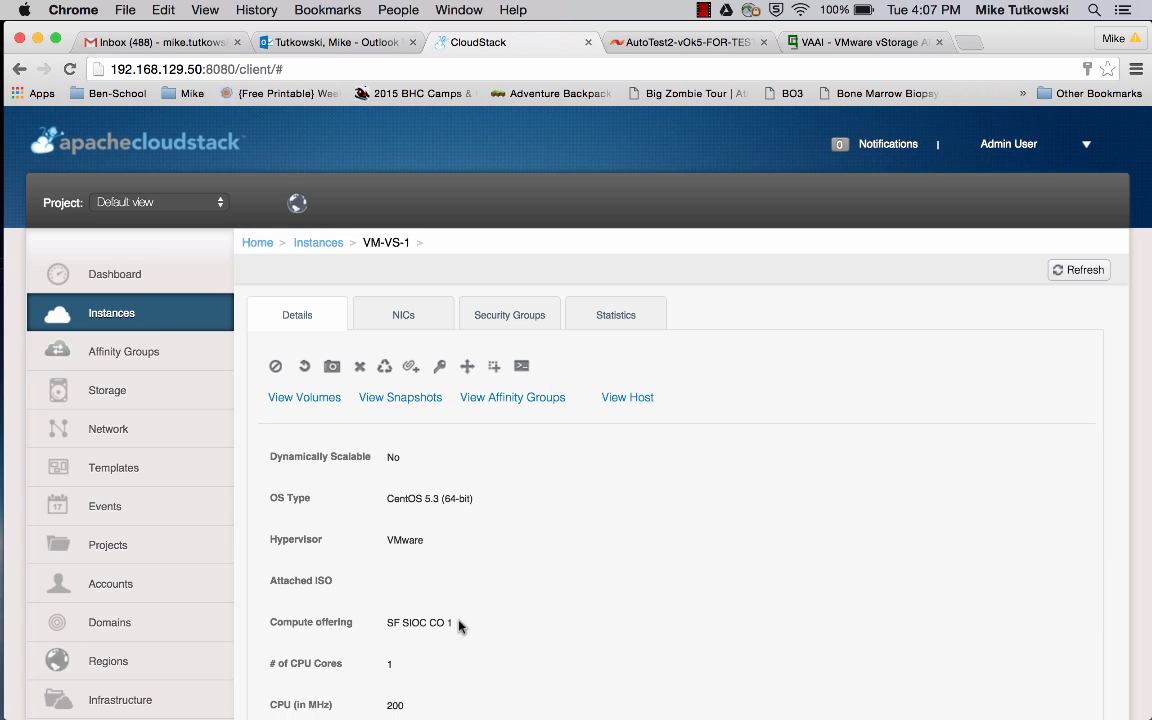
{"action": "double_click", "coordinate": [418, 622]}
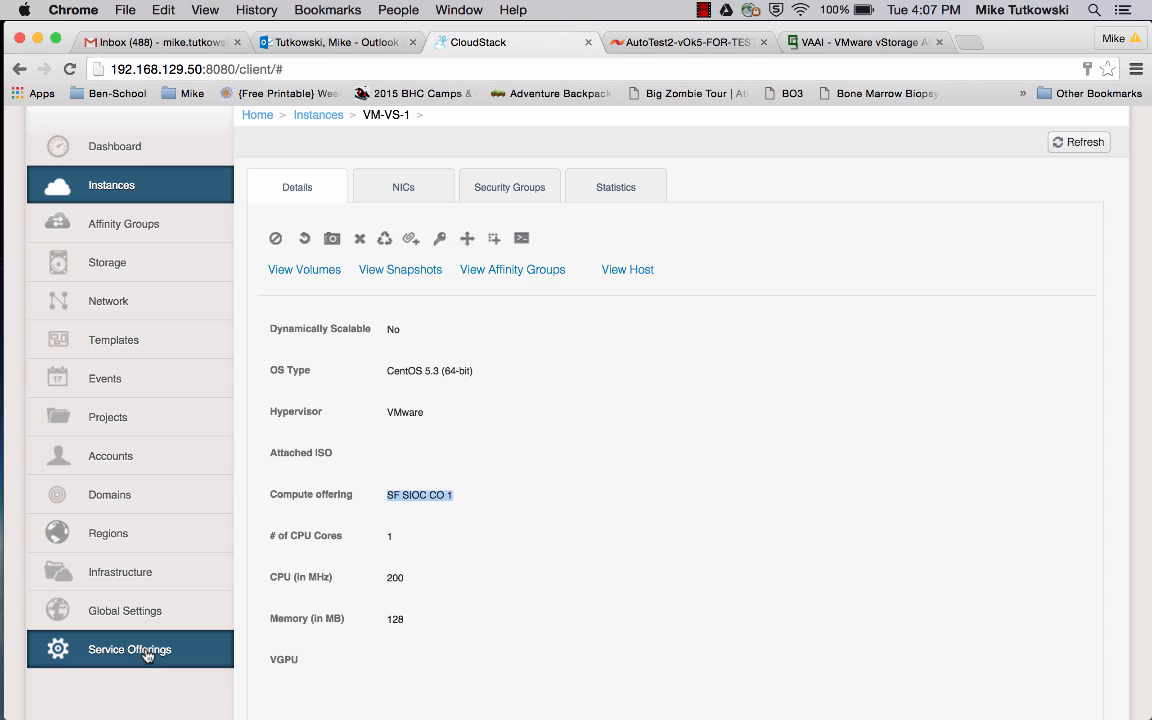
- Show compute offering SF SIOC CO 1 with Min IOPS 3000 and highlight Max IOPS 4000
{"action": "left_click", "coordinate": [128, 648]}
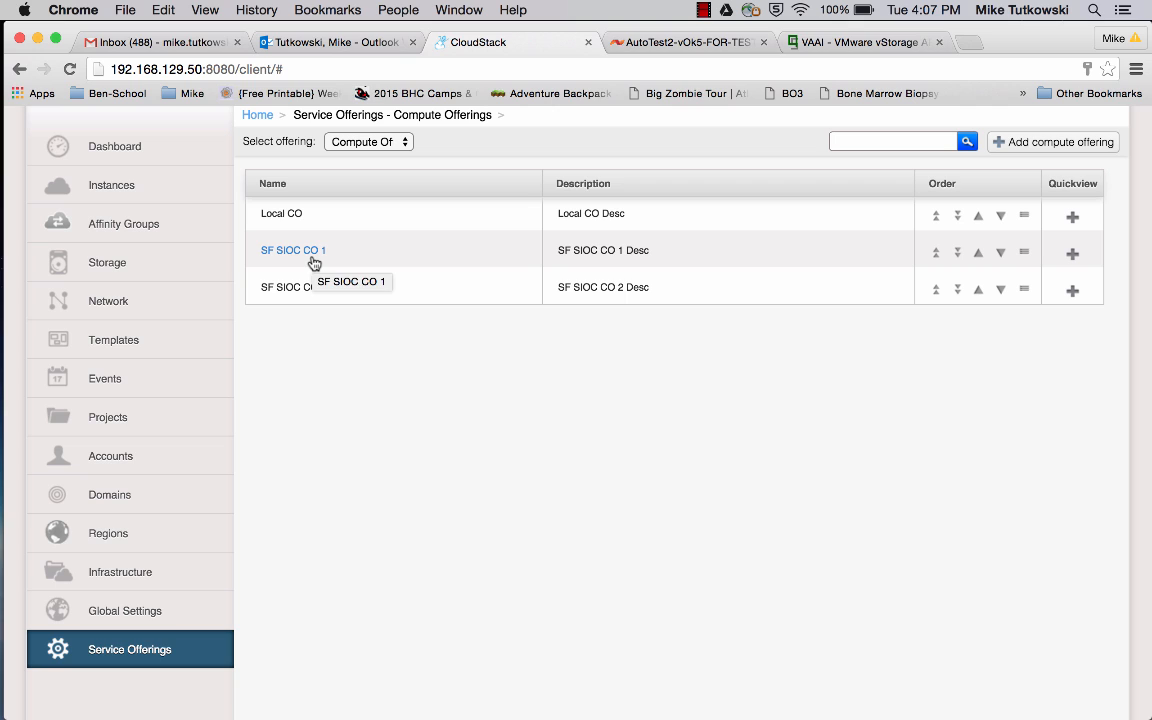
{"action": "left_click", "coordinate": [292, 250]}
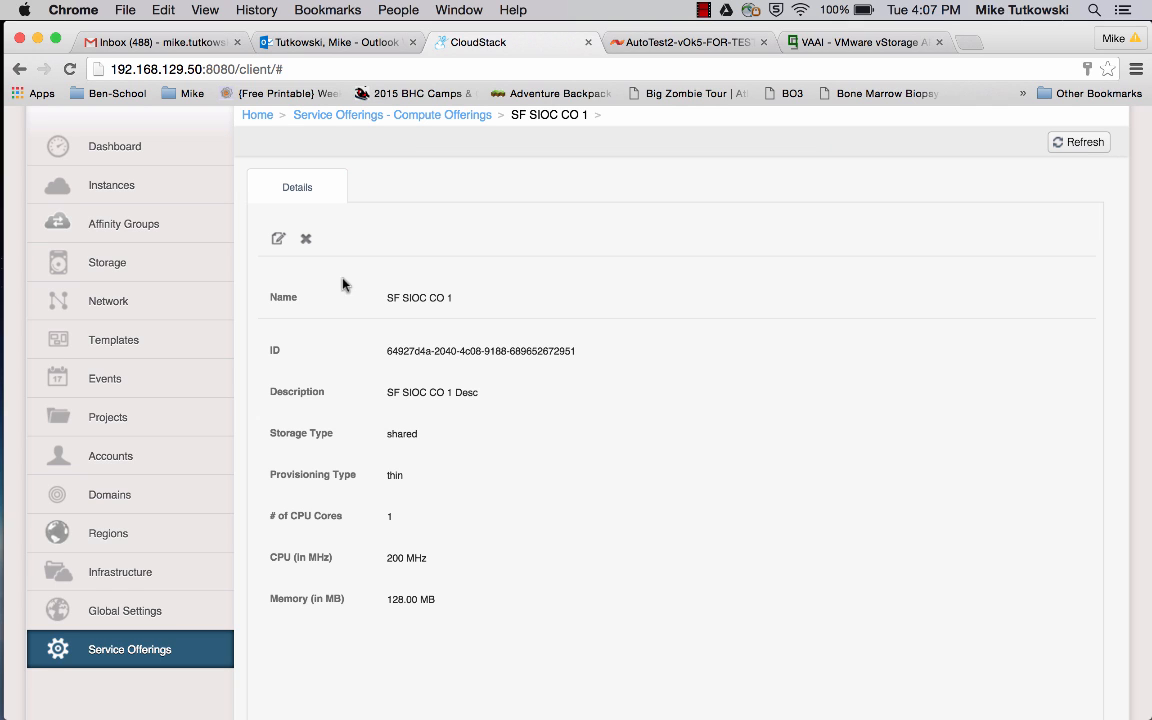
{"action": "mouse_move", "coordinate": [452, 500]}
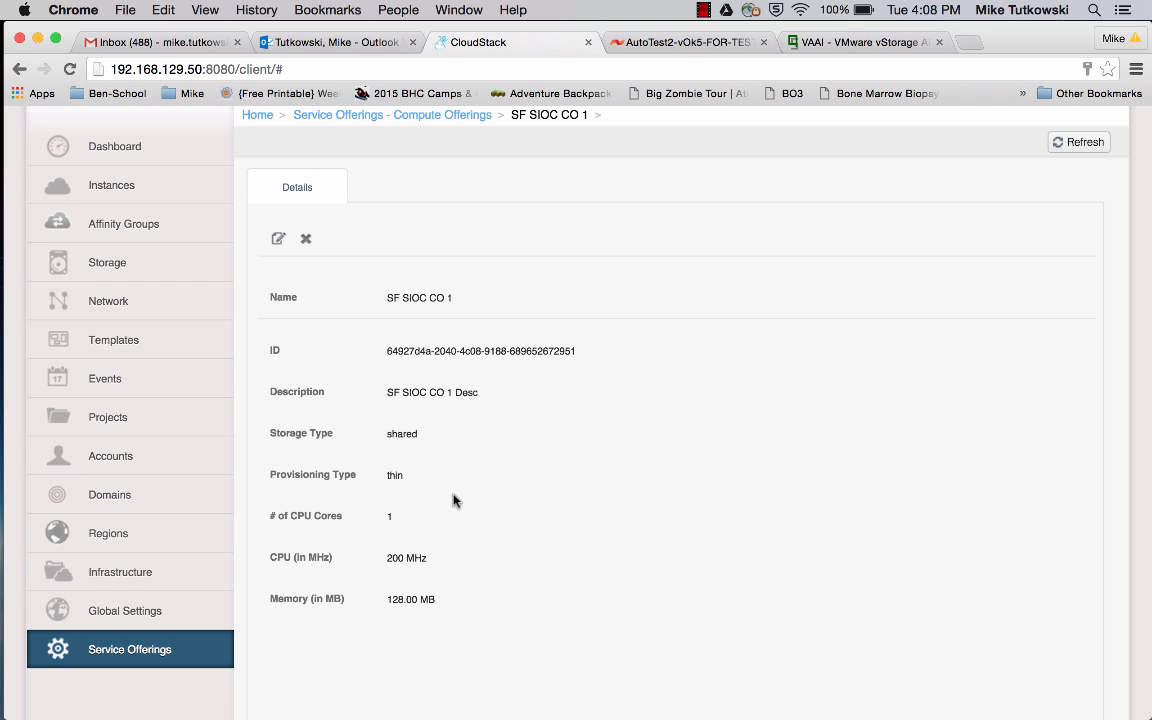
{"action": "scroll", "scroll_direction": "down", "scroll_amount": 3}
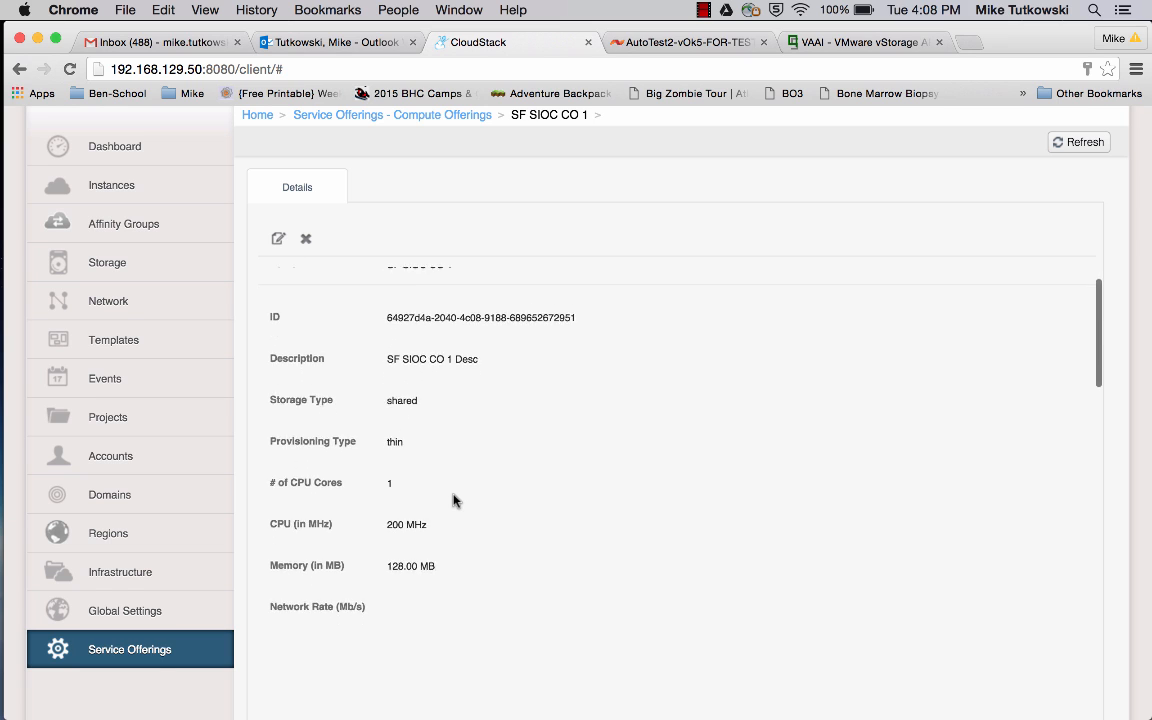
{"action": "scroll", "scroll_direction": "down", "scroll_amount": 3}
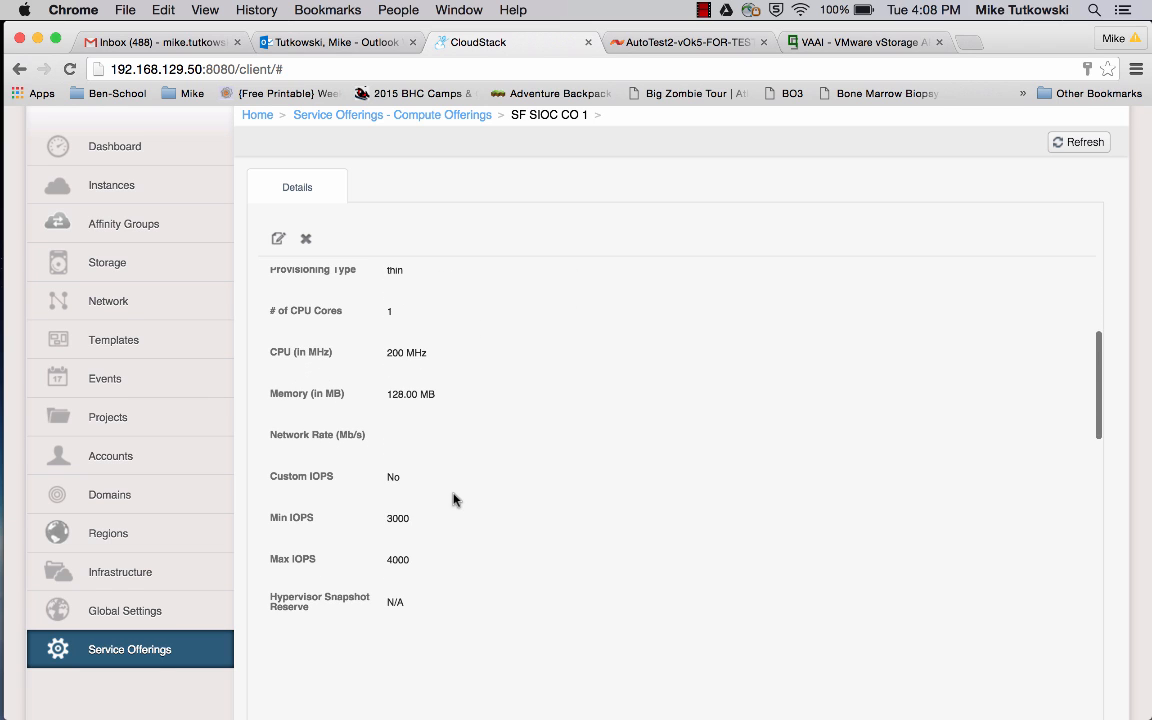
{"action": "double_click", "coordinate": [396, 518]}
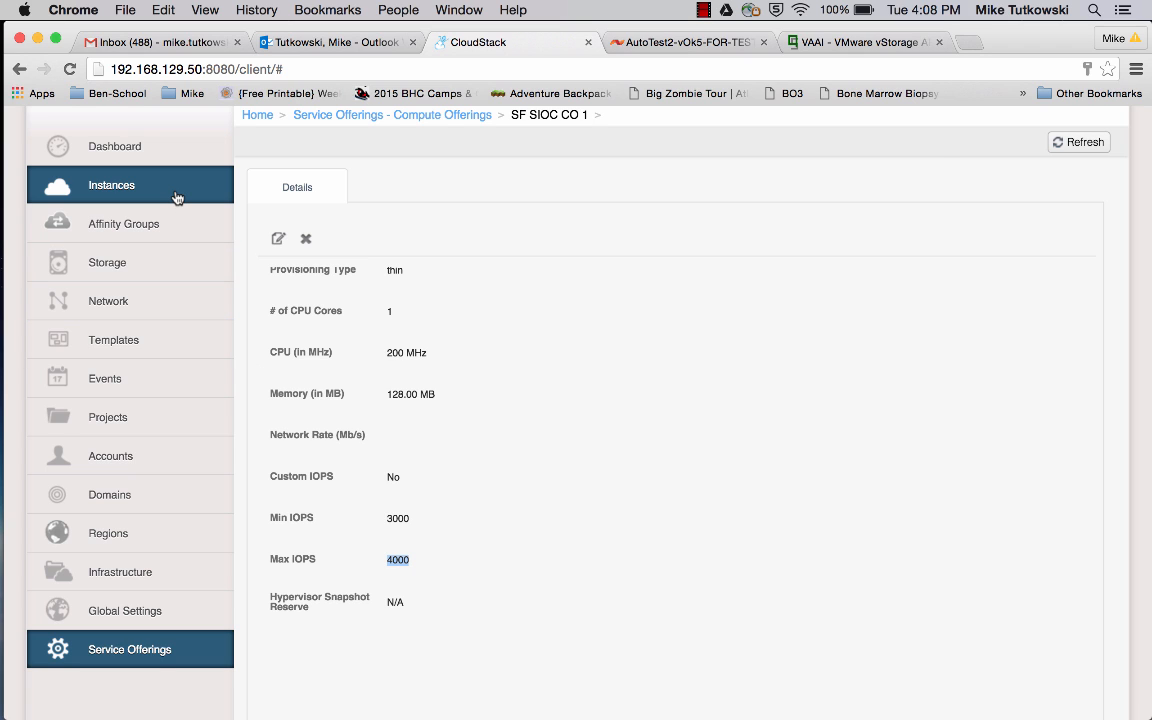
- Go back to the Instances list and reopen VM-VS-1's details
{"action": "left_click", "coordinate": [112, 184]}
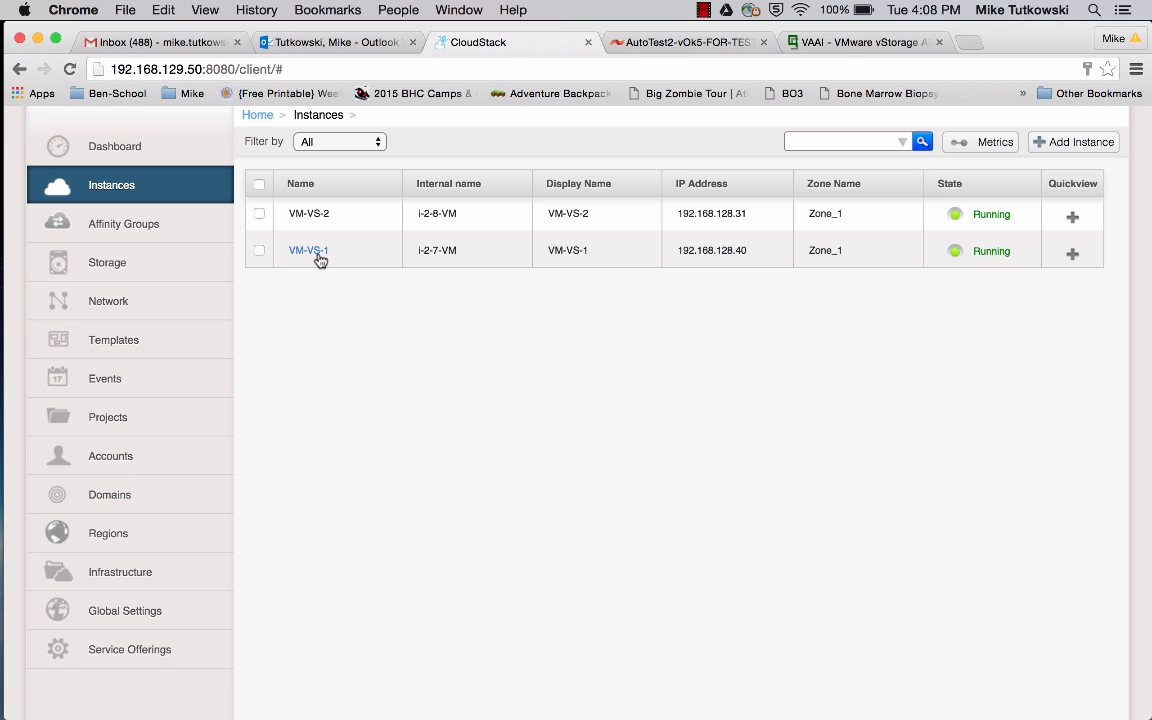
{"action": "left_click", "coordinate": [308, 250]}
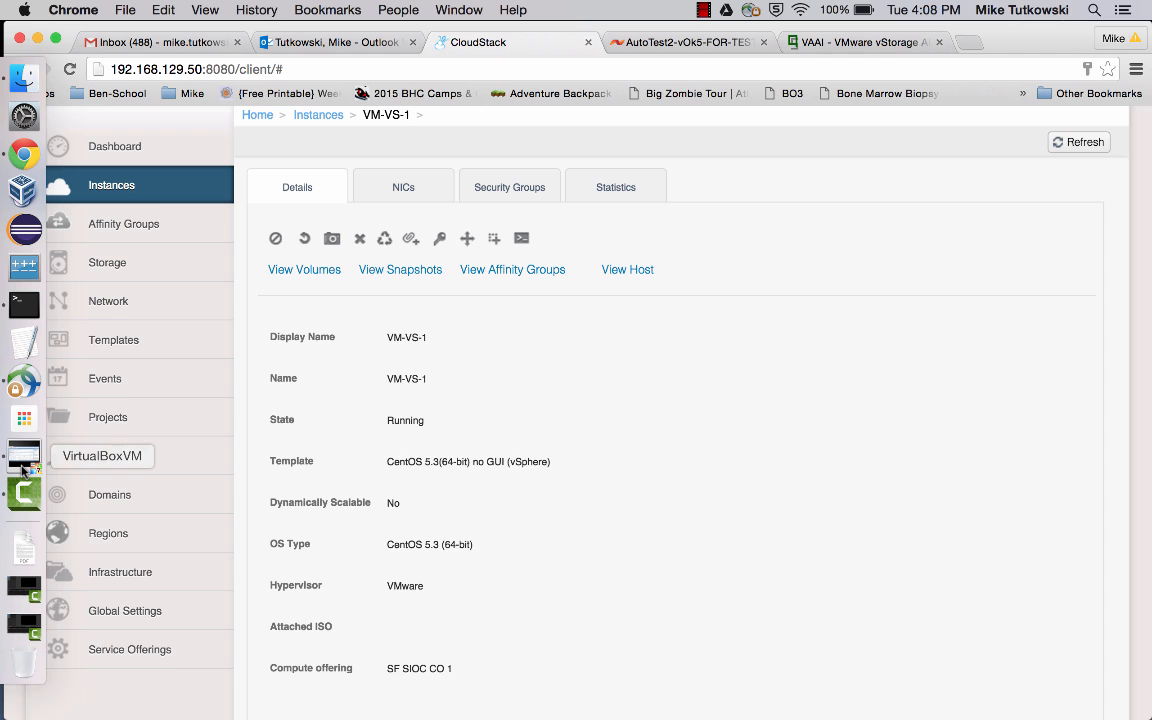
{"action": "left_click", "coordinate": [24, 456]}
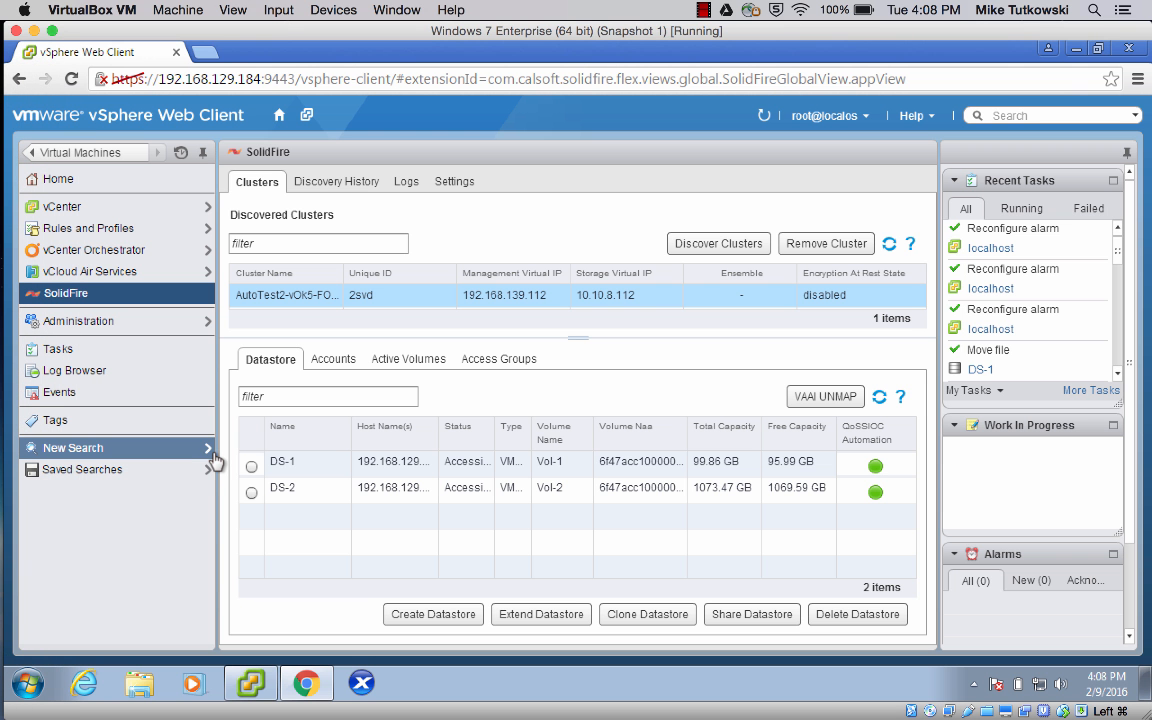
{"action": "mouse_move", "coordinate": [218, 532]}
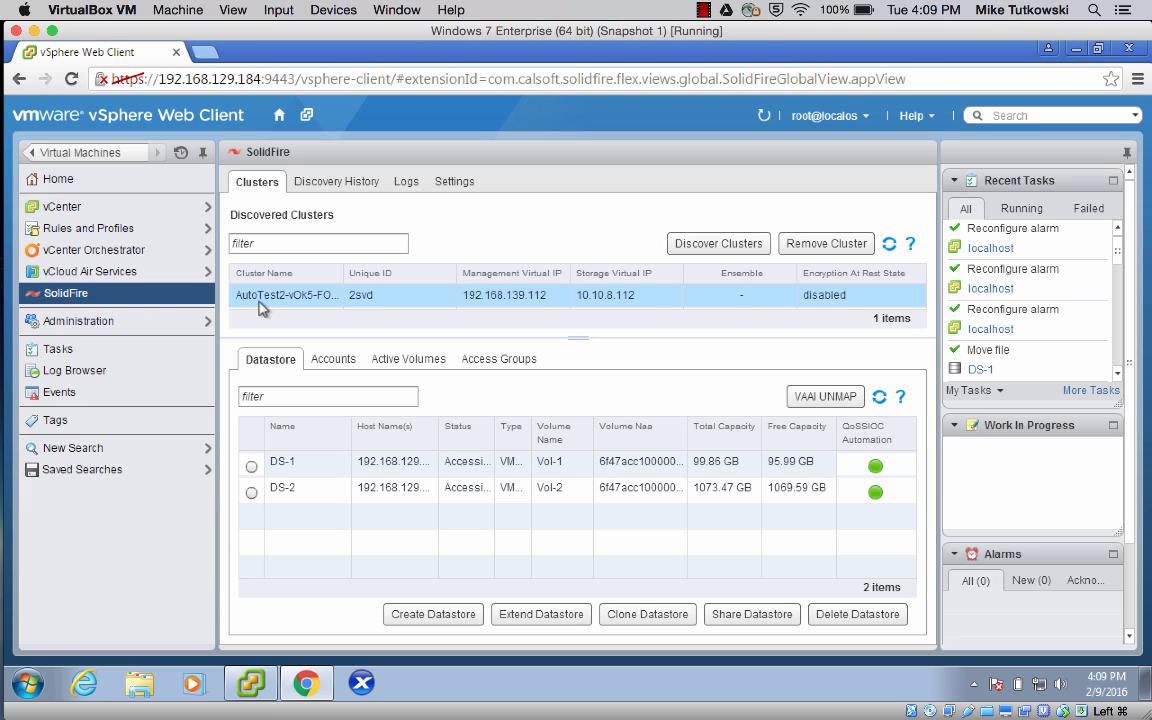
{"action": "mouse_move", "coordinate": [288, 308]}
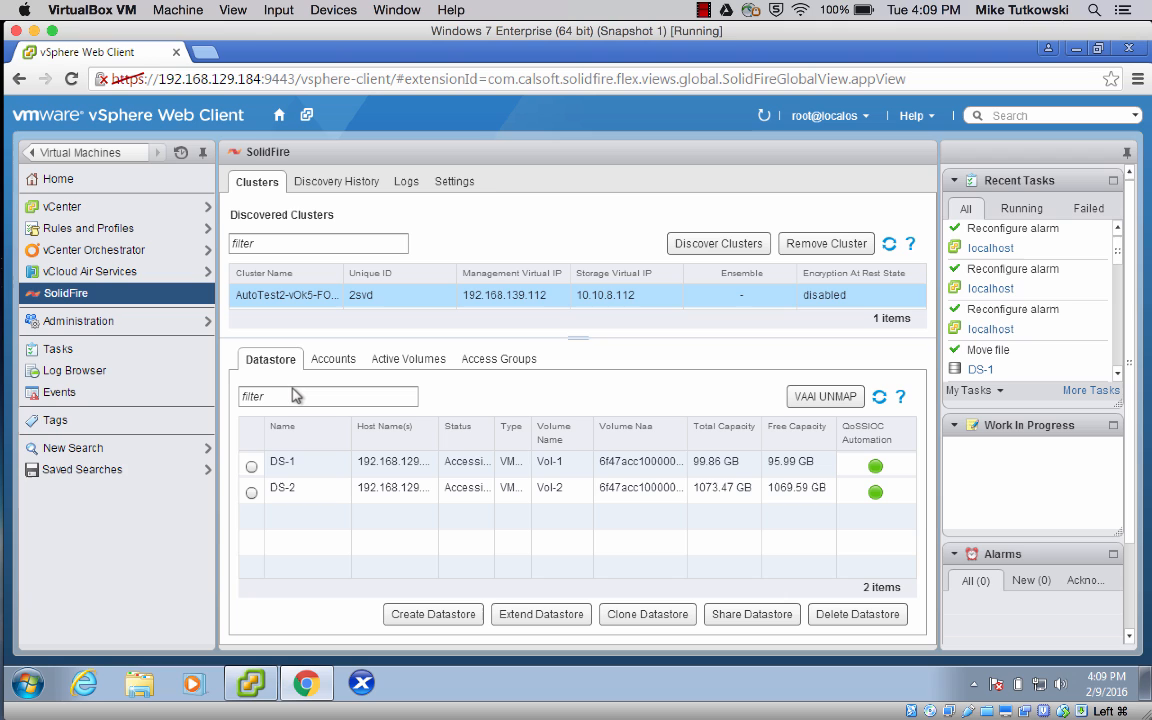
{"action": "mouse_move", "coordinate": [294, 392]}
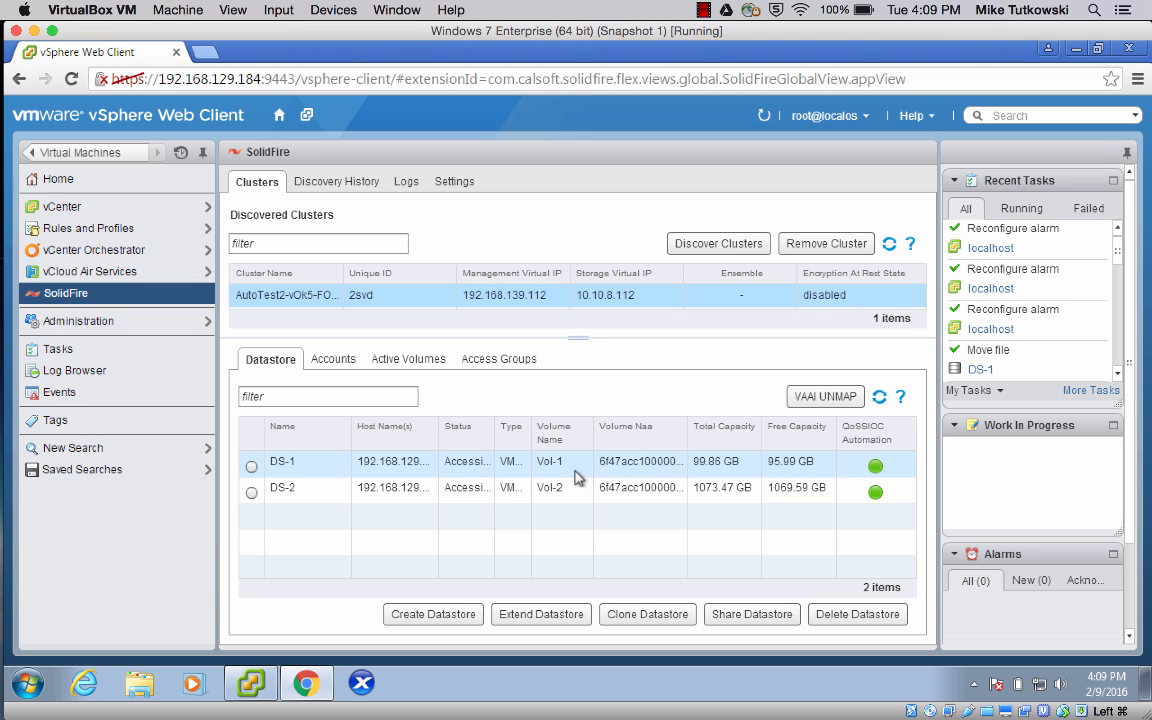
{"action": "mouse_move", "coordinate": [438, 472]}
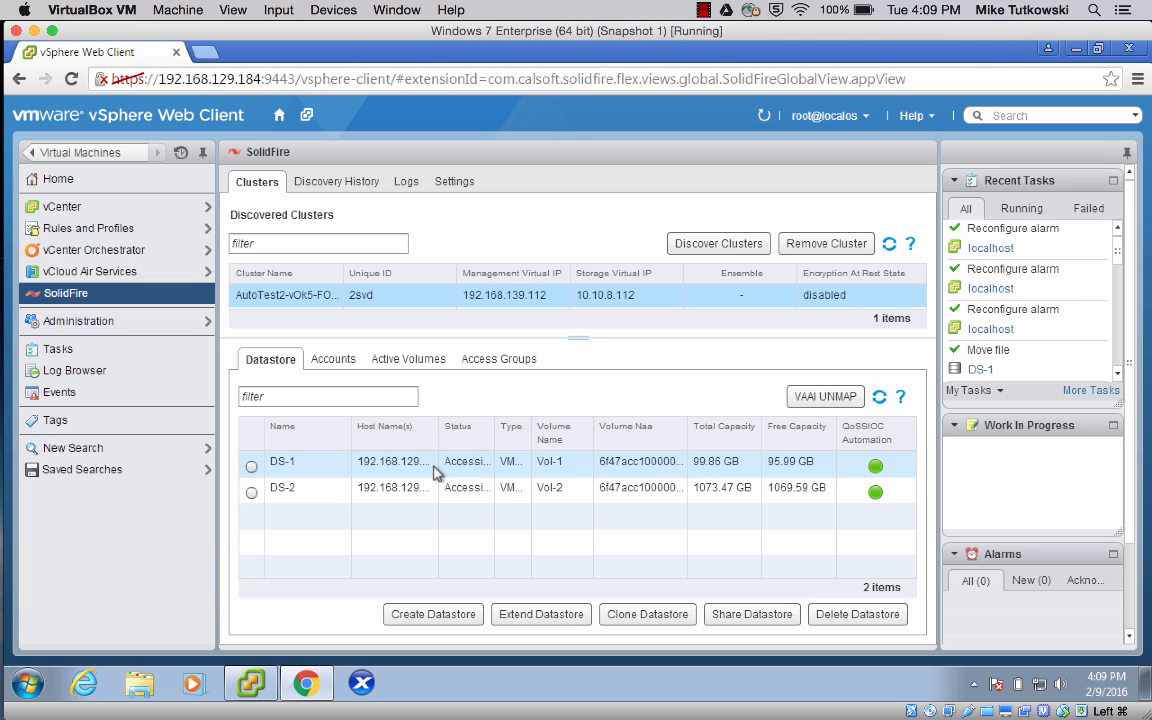
{"action": "mouse_move", "coordinate": [324, 476]}
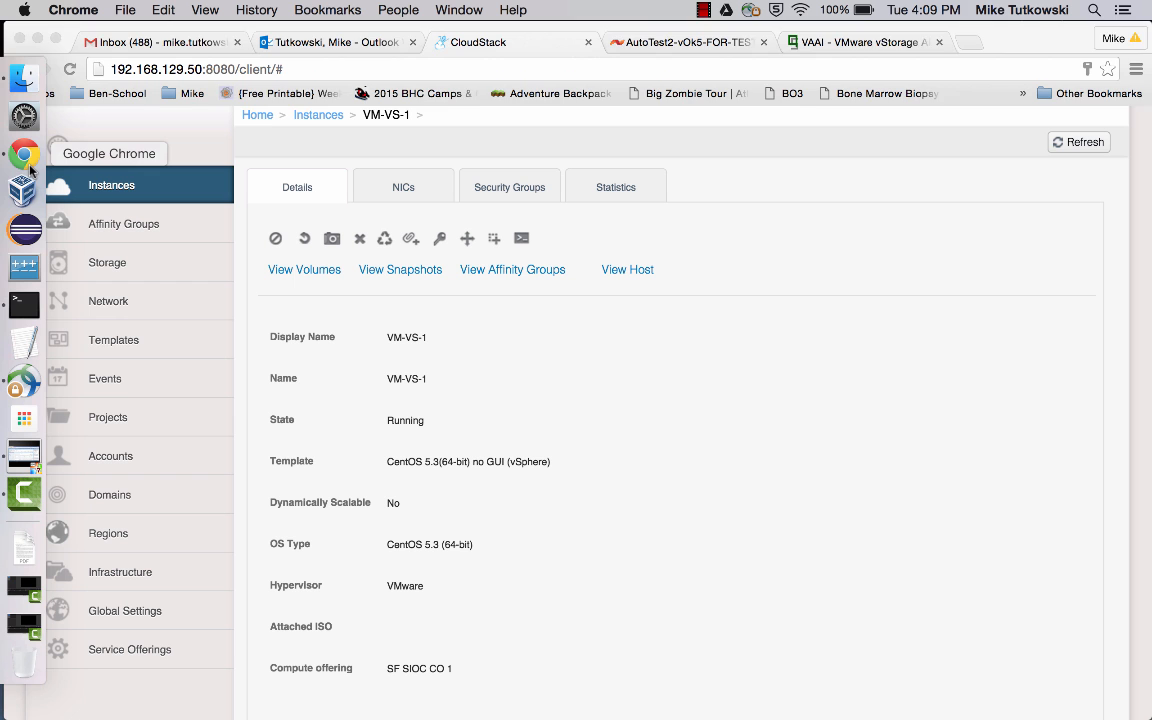
- Show SolidFire QoS for Vol-1 and Vol-2 and highlight Vol-1's Max IOPS 4000
{"action": "left_click", "coordinate": [684, 42]}
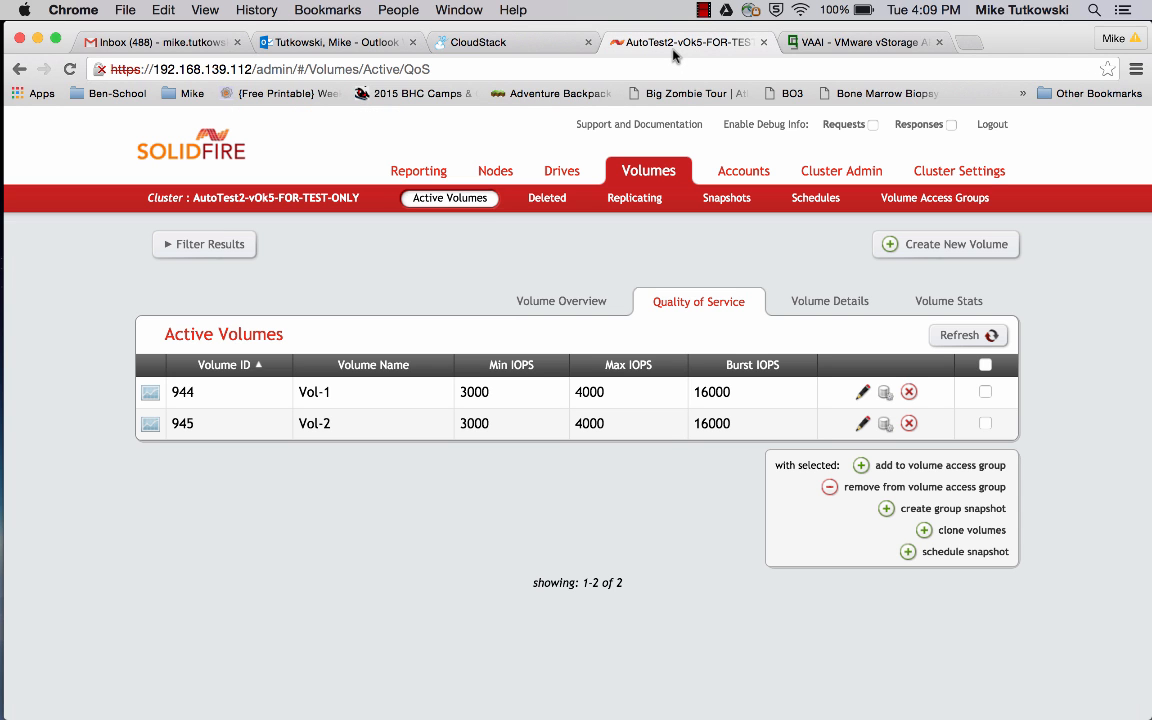
{"action": "mouse_move", "coordinate": [556, 224]}
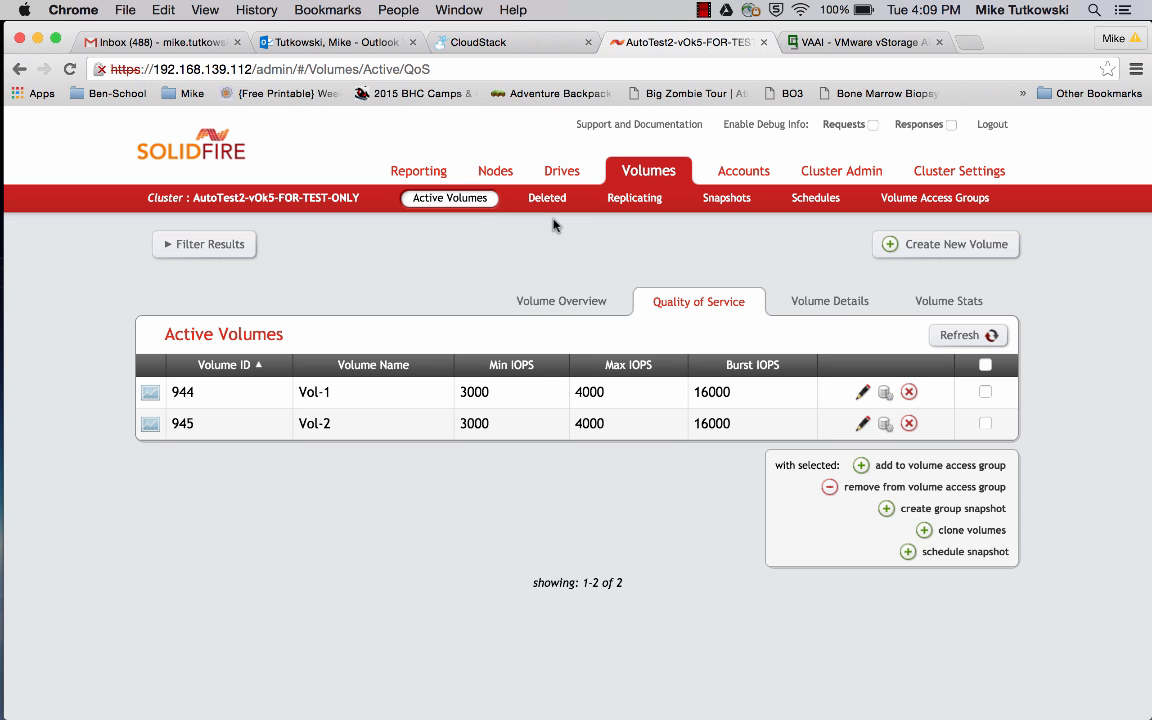
{"action": "mouse_move", "coordinate": [348, 390]}
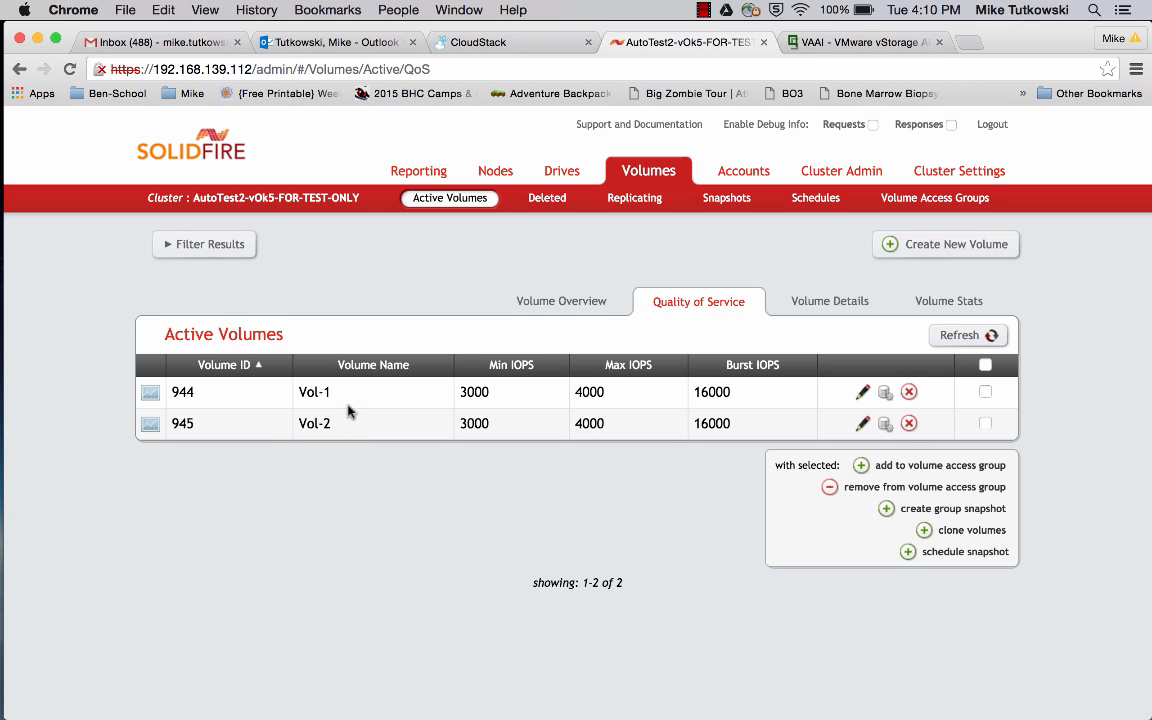
{"action": "mouse_move", "coordinate": [344, 404]}
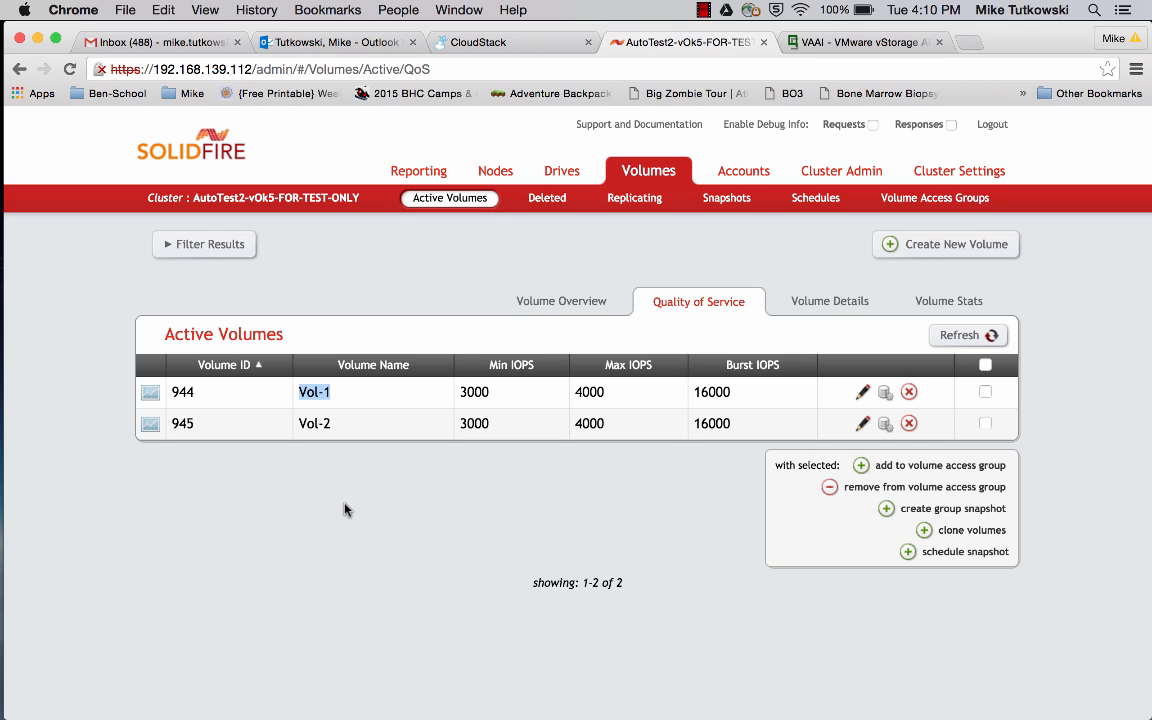
{"action": "mouse_move", "coordinate": [480, 412]}
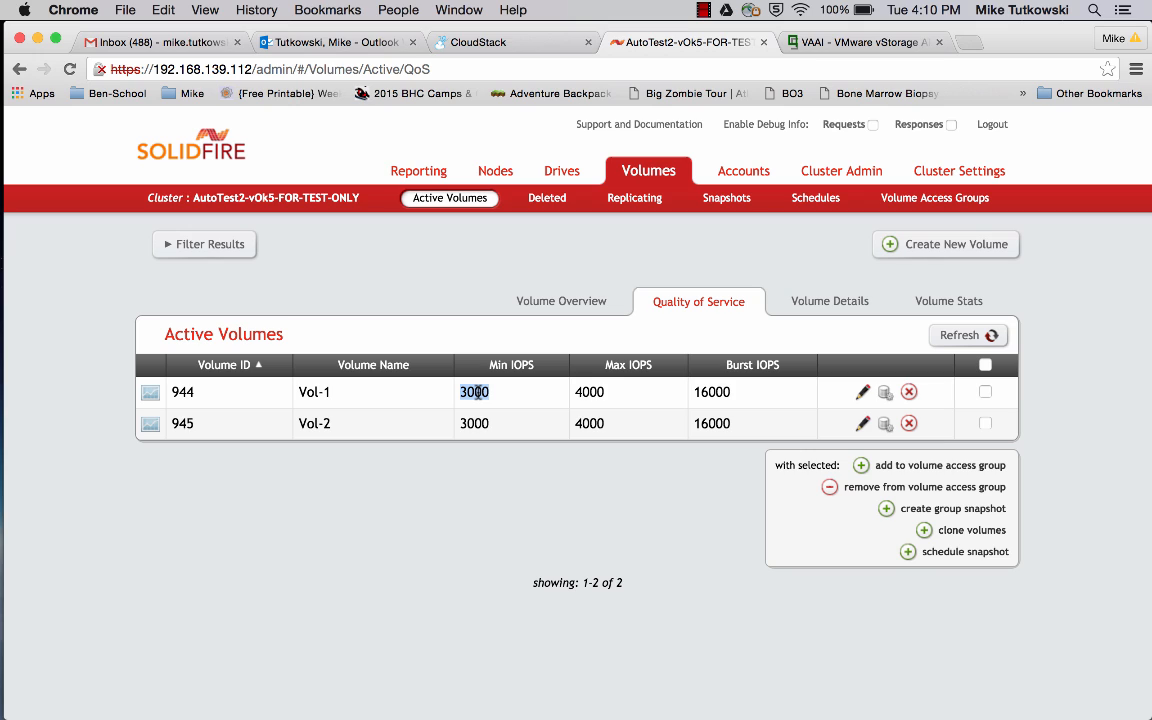
{"action": "left_click", "coordinate": [588, 392]}
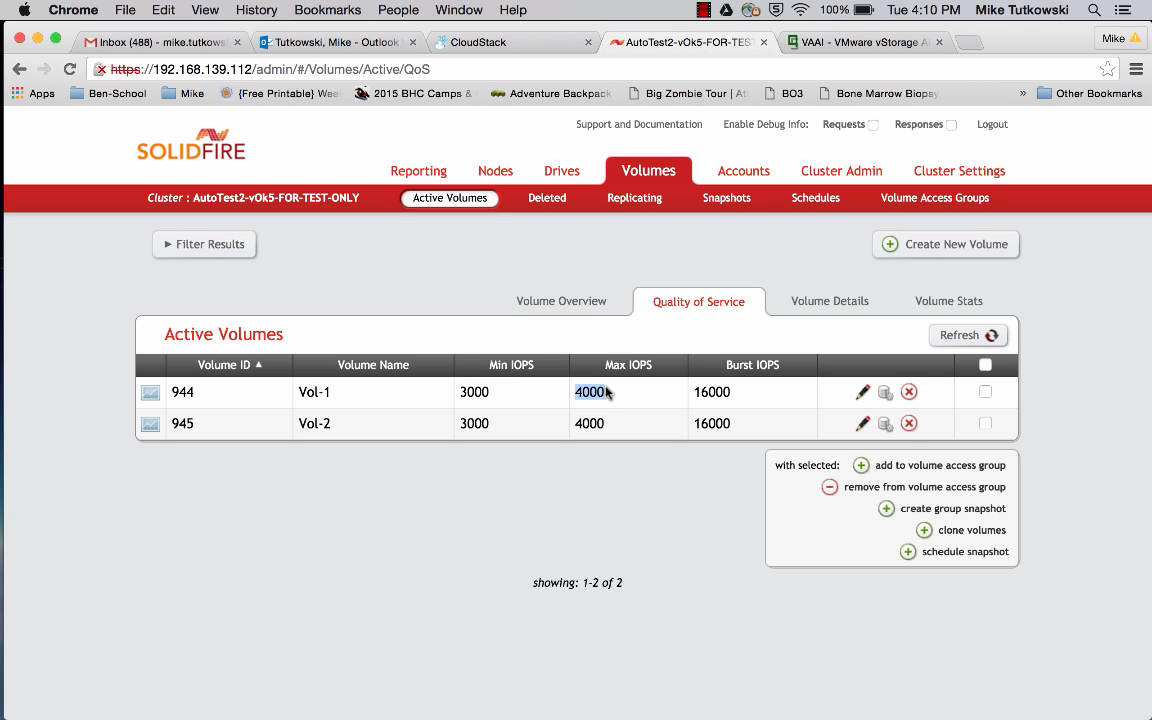
{"action": "mouse_move", "coordinate": [638, 396]}
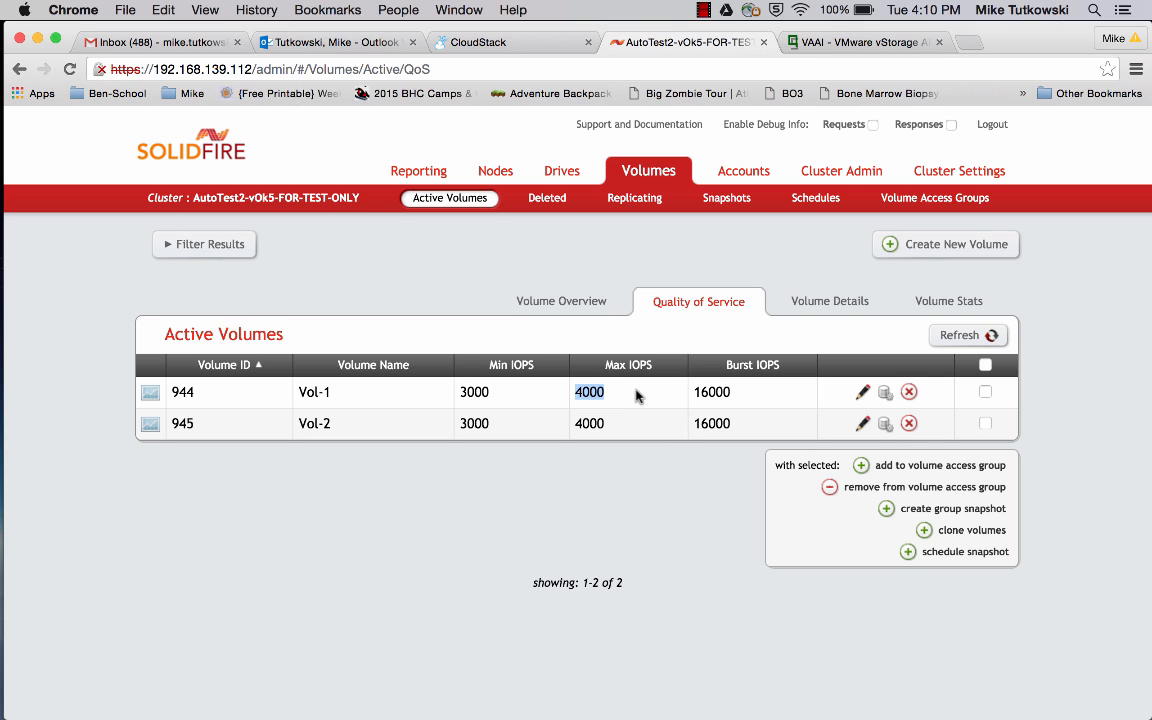
{"action": "mouse_move", "coordinate": [712, 392]}
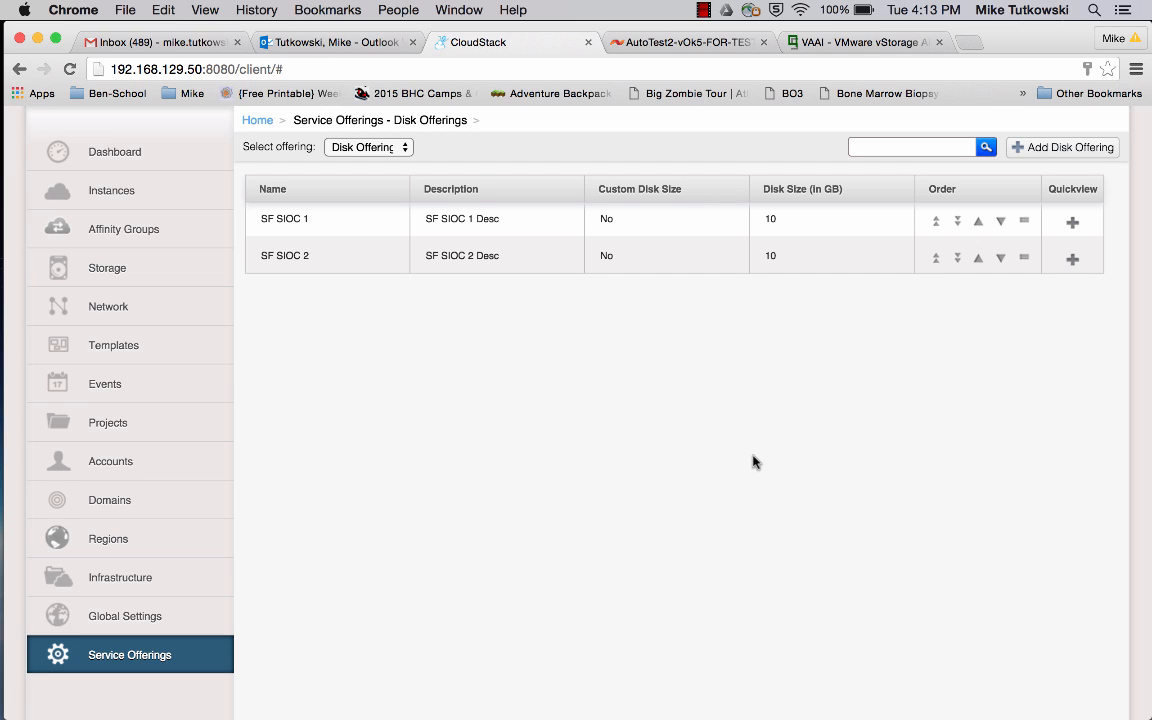
{"action": "mouse_move", "coordinate": [436, 324]}
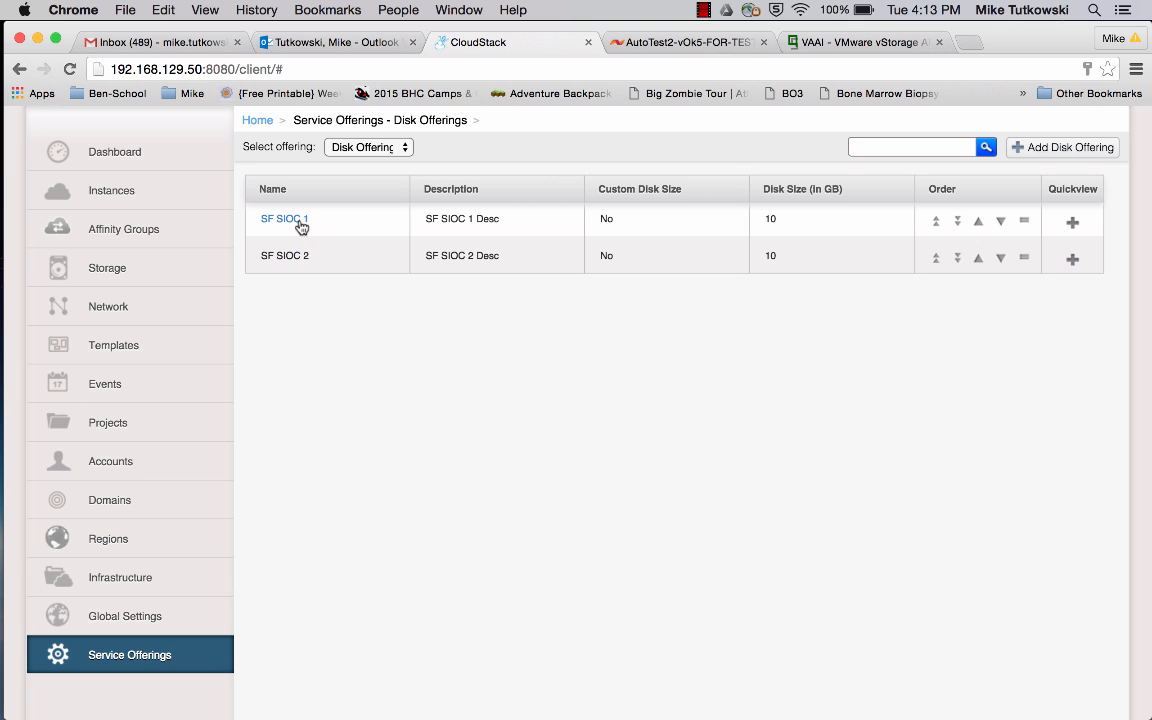
- Show disk offering SF SIOC 1 (Min IOPS 200) and highlight its Max IOPS 400
{"action": "left_click", "coordinate": [284, 218]}
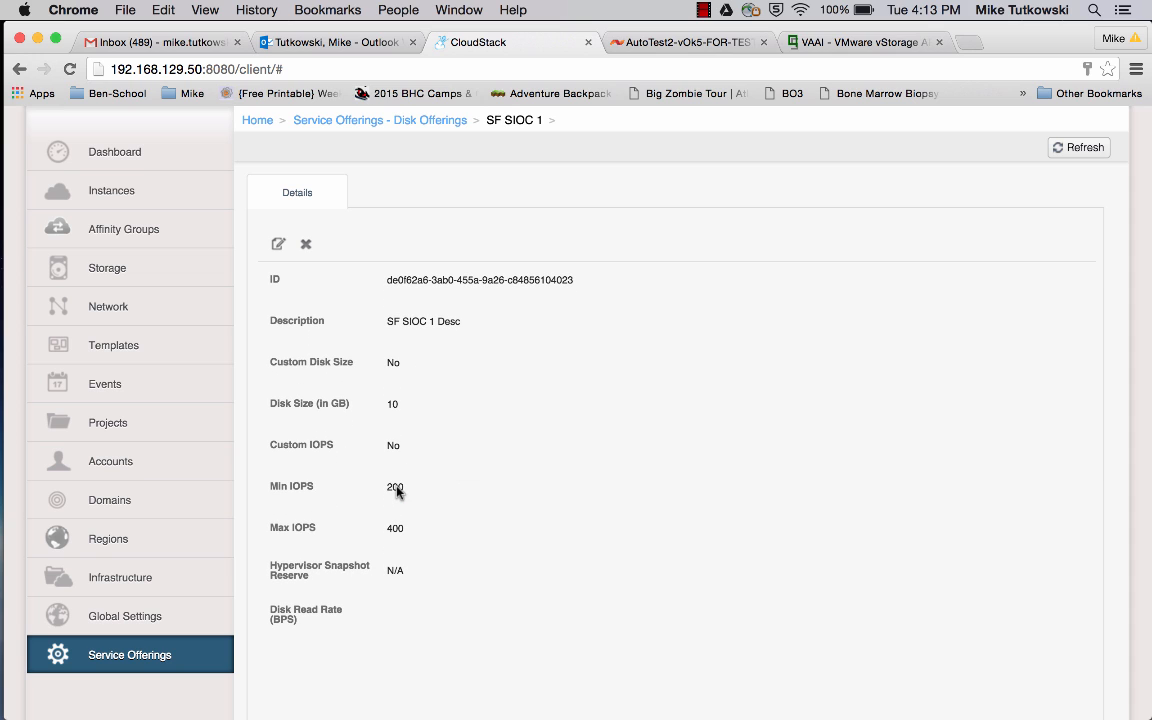
{"action": "double_click", "coordinate": [394, 486]}
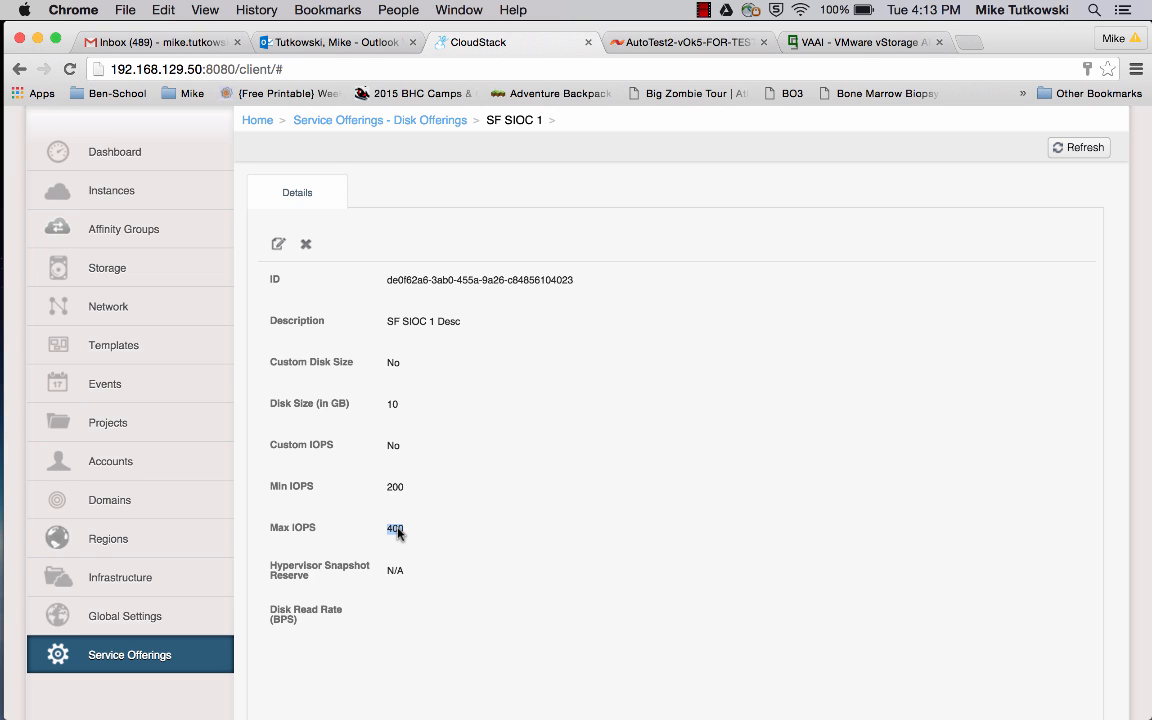
{"action": "mouse_move", "coordinate": [470, 498]}
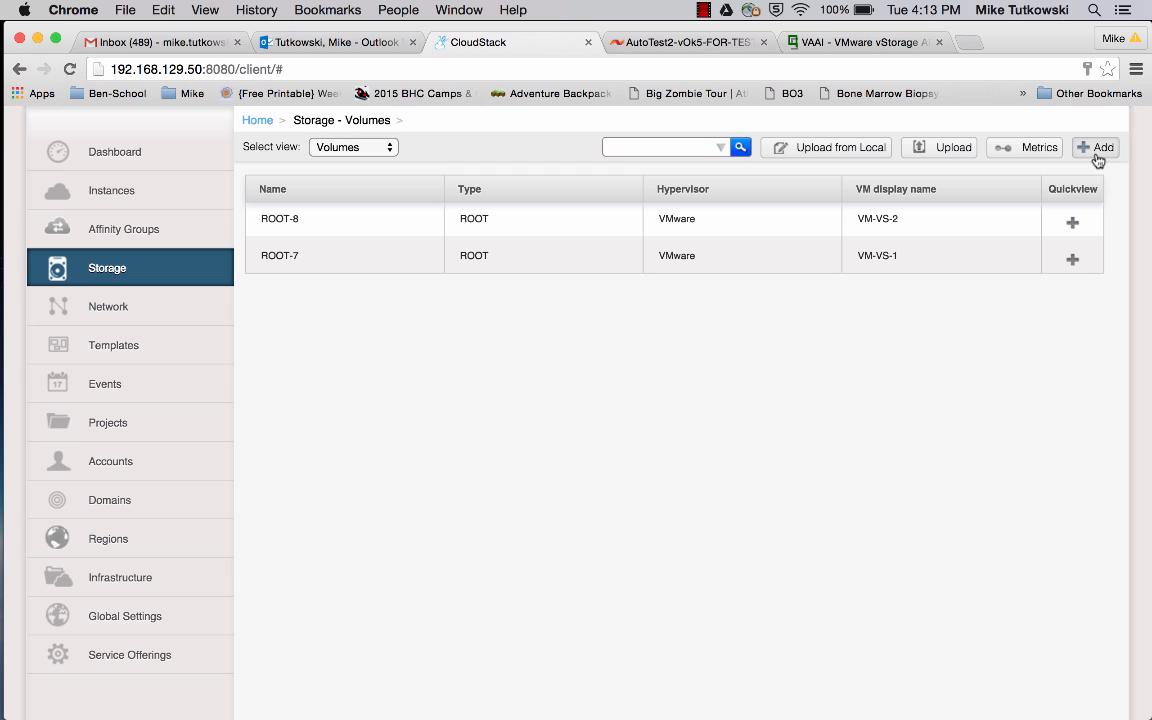
- Add a new volume named Vol-1 using the SF SIOC 1 disk offering
{"action": "left_click", "coordinate": [1096, 148]}
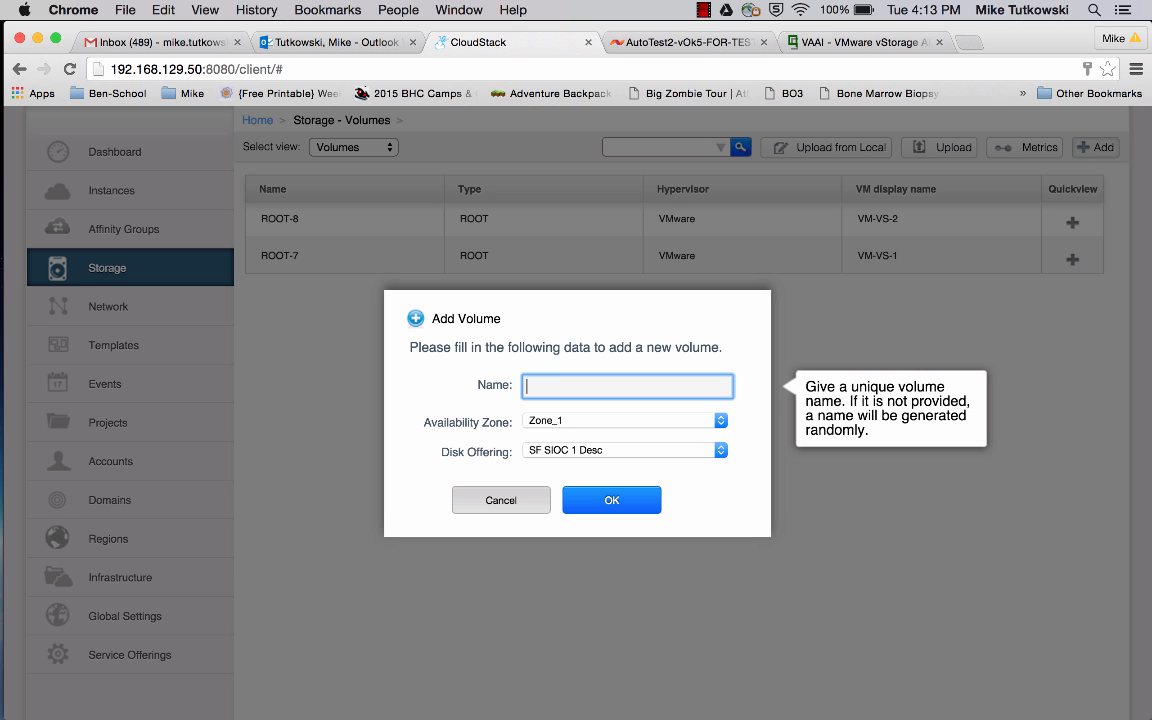
{"action": "type", "text": "Vol-1"}
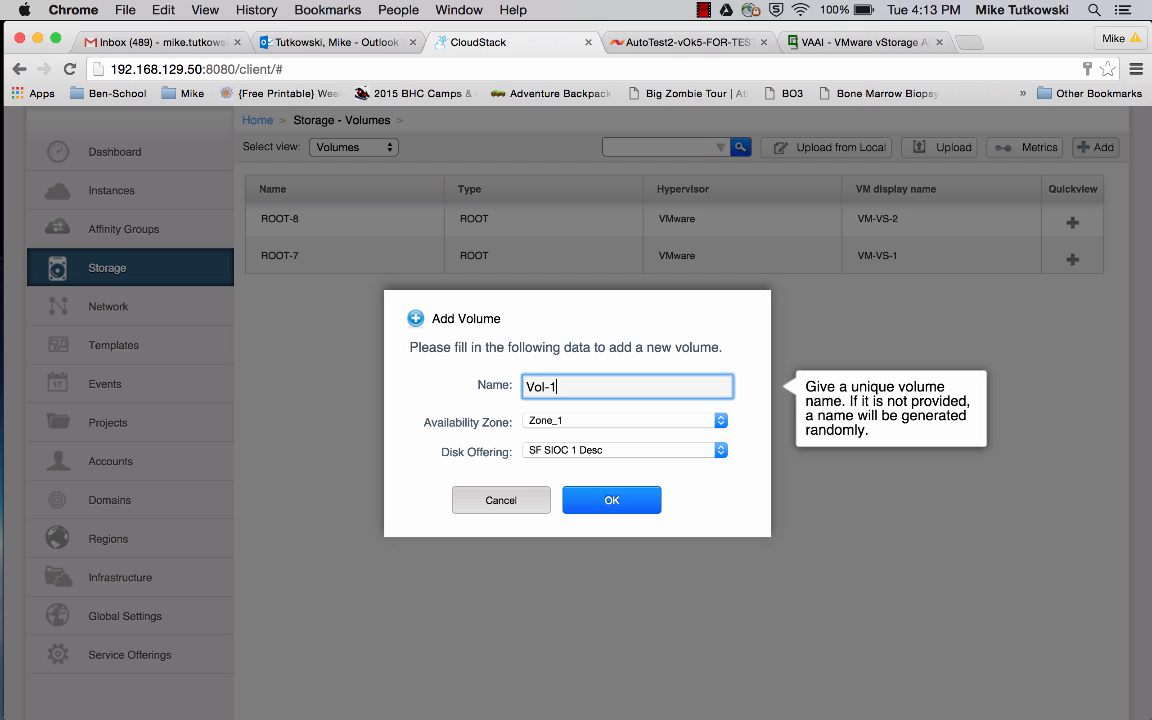
{"action": "mouse_move", "coordinate": [624, 468]}
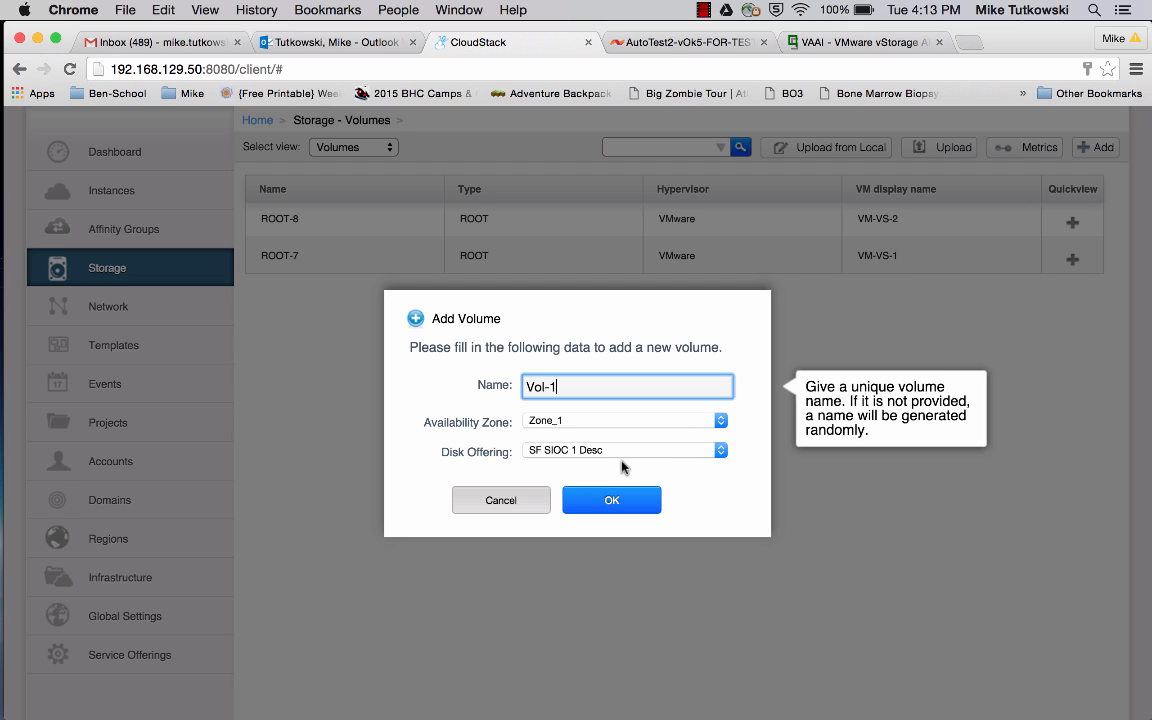
{"action": "mouse_move", "coordinate": [616, 468]}
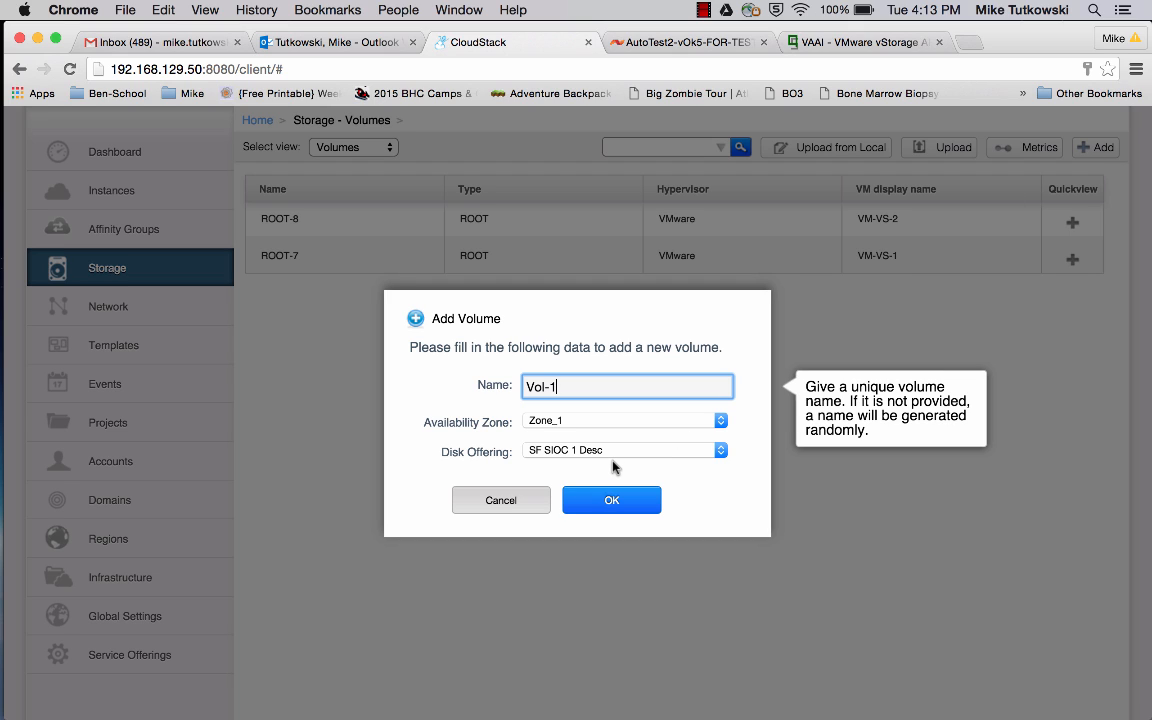
{"action": "mouse_move", "coordinate": [612, 468]}
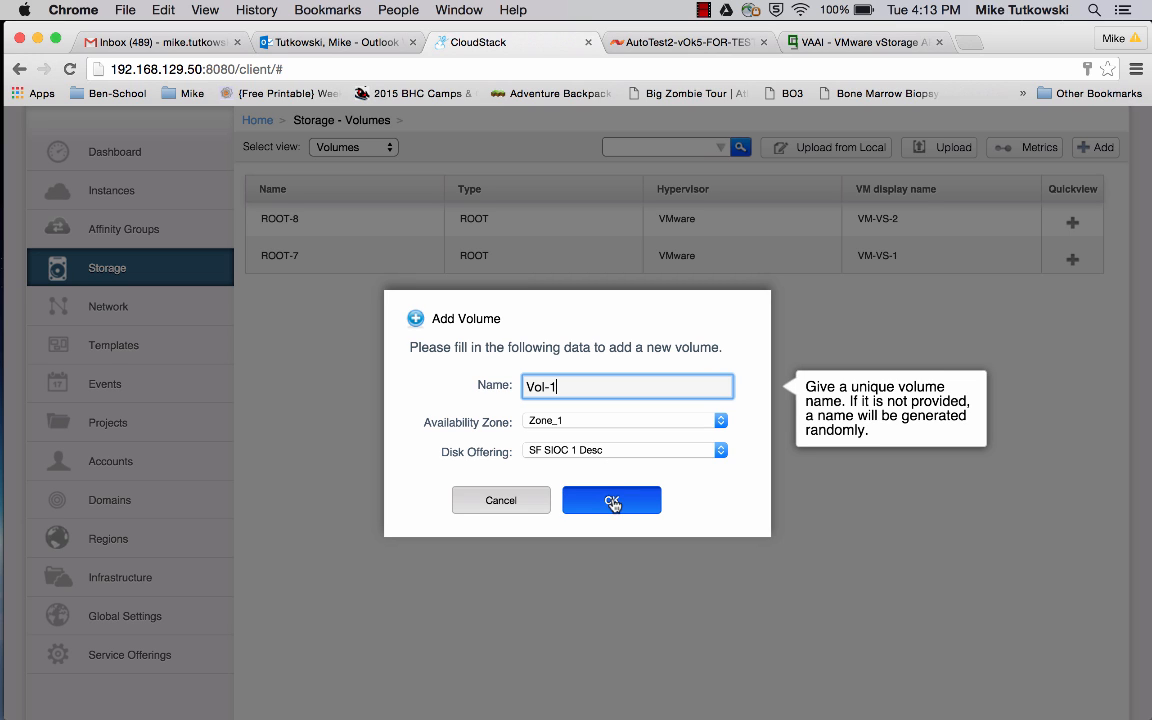
{"action": "left_click", "coordinate": [612, 500]}
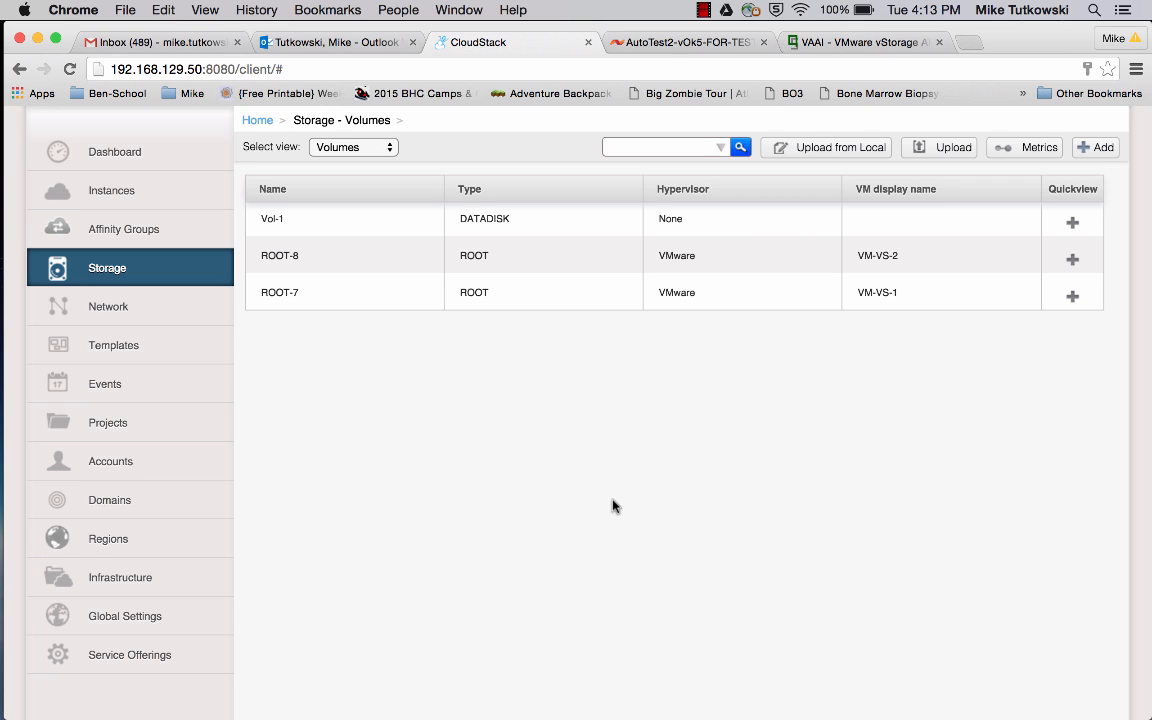
{"action": "mouse_move", "coordinate": [724, 468]}
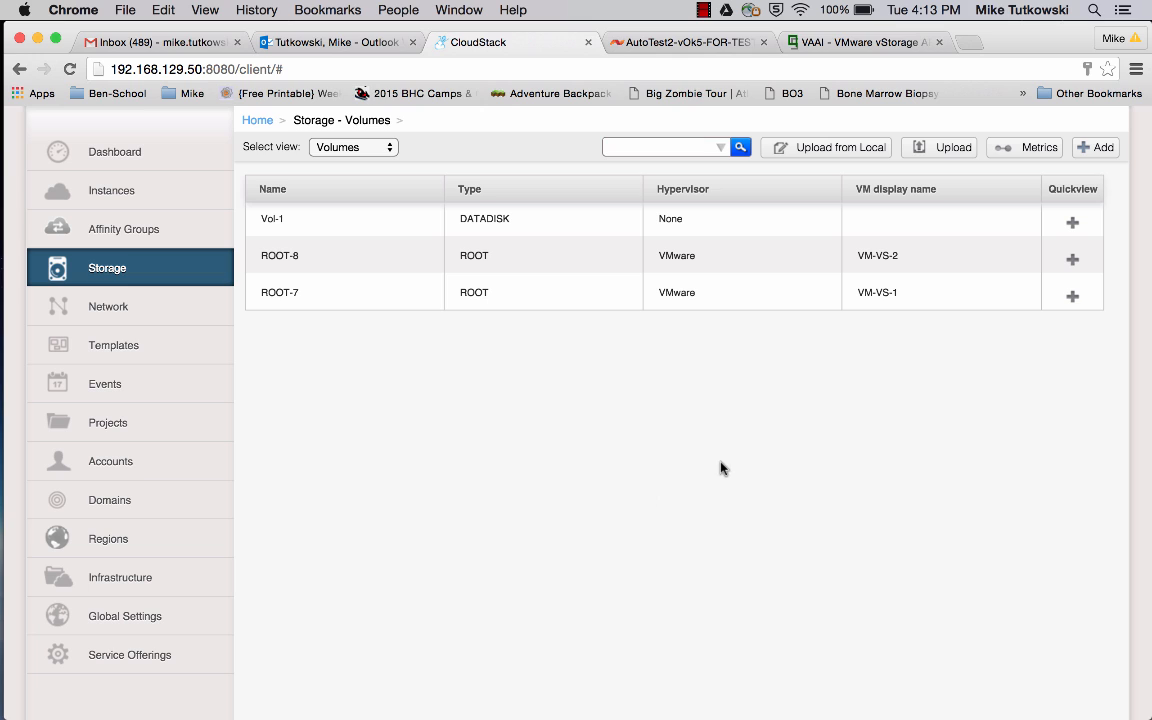
{"action": "mouse_move", "coordinate": [972, 236]}
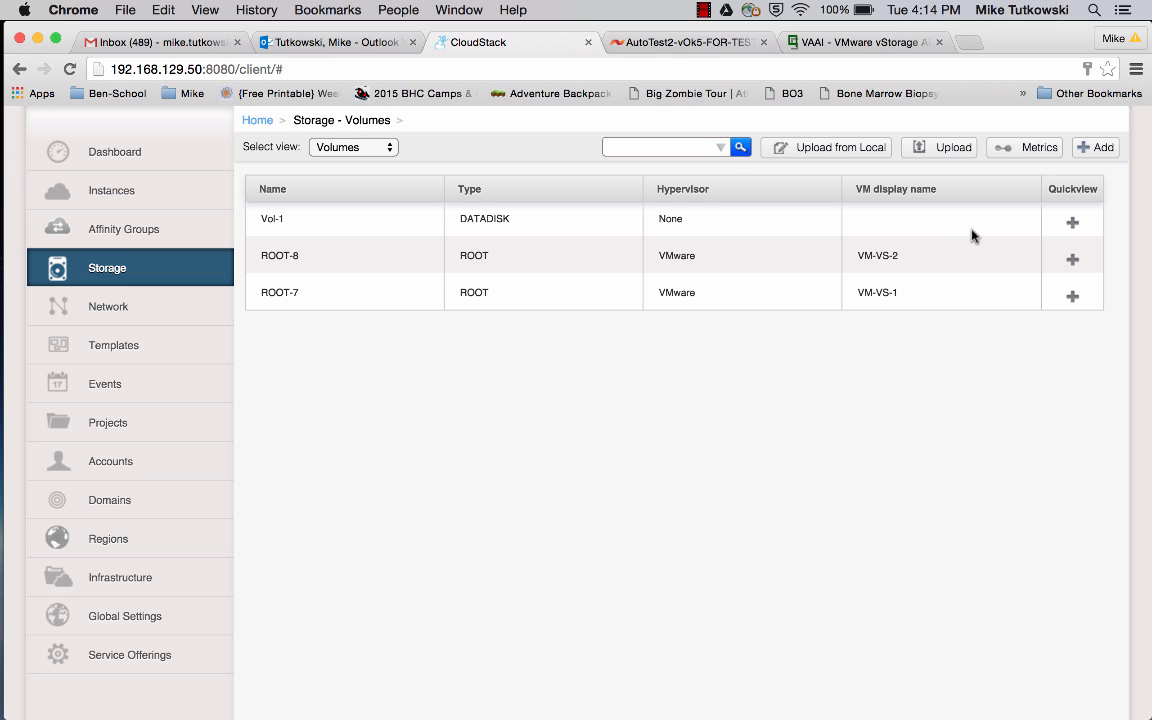
- Attach Vol-1 to instance VM-VS-1 via Quickview and confirm the attachment
{"action": "left_click", "coordinate": [1072, 222]}
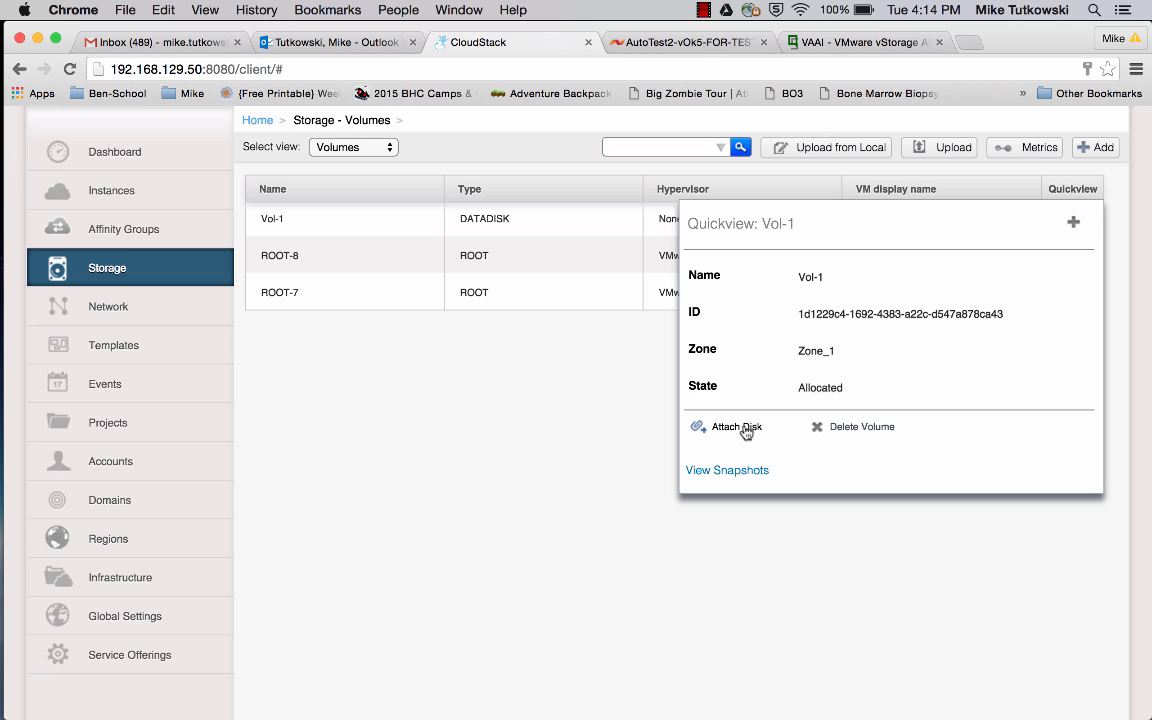
{"action": "left_click", "coordinate": [736, 426]}
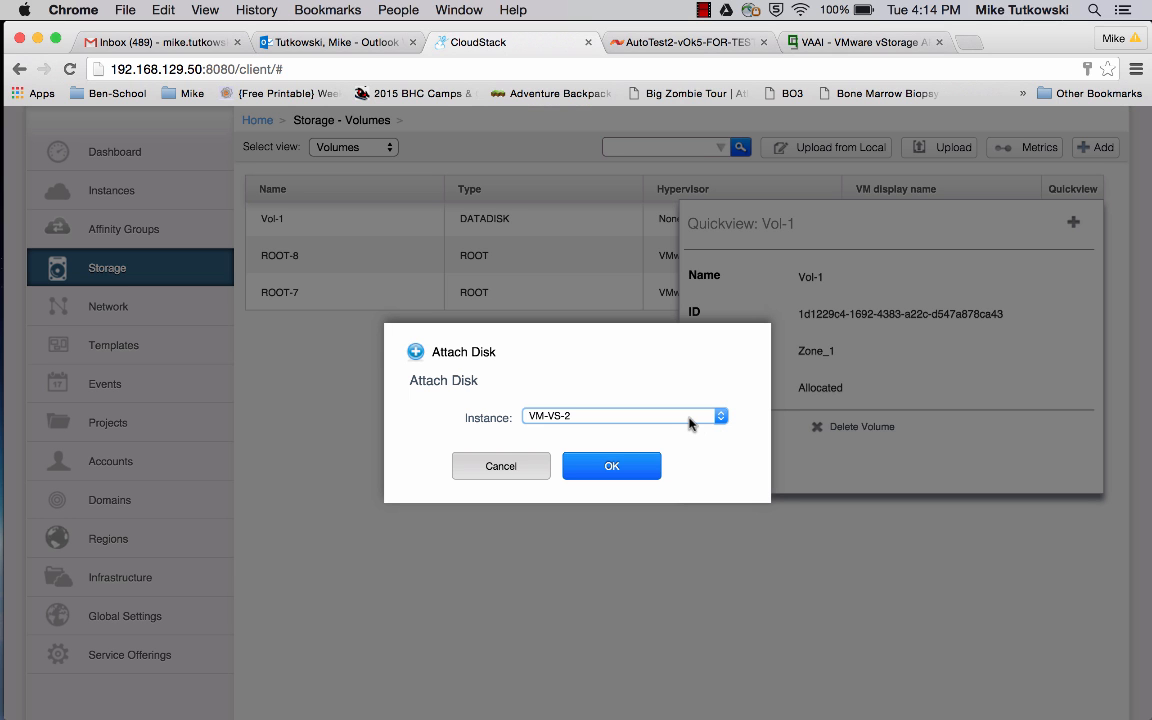
{"action": "left_click", "coordinate": [620, 414]}
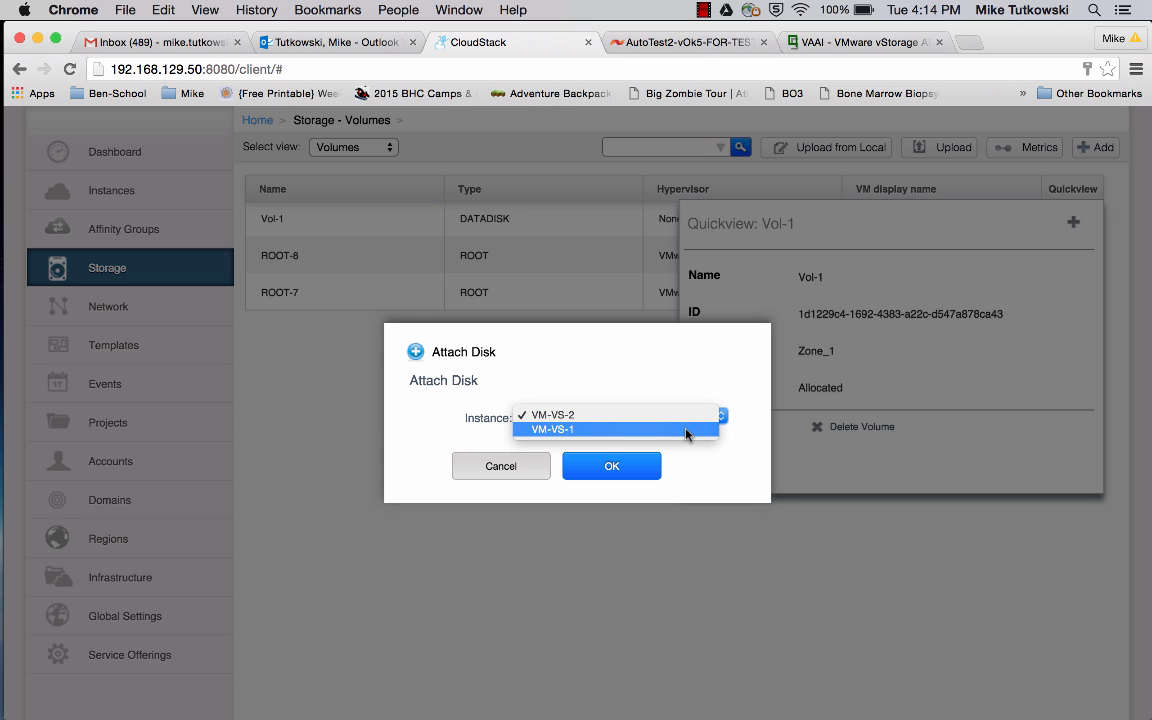
{"action": "left_click", "coordinate": [552, 428]}
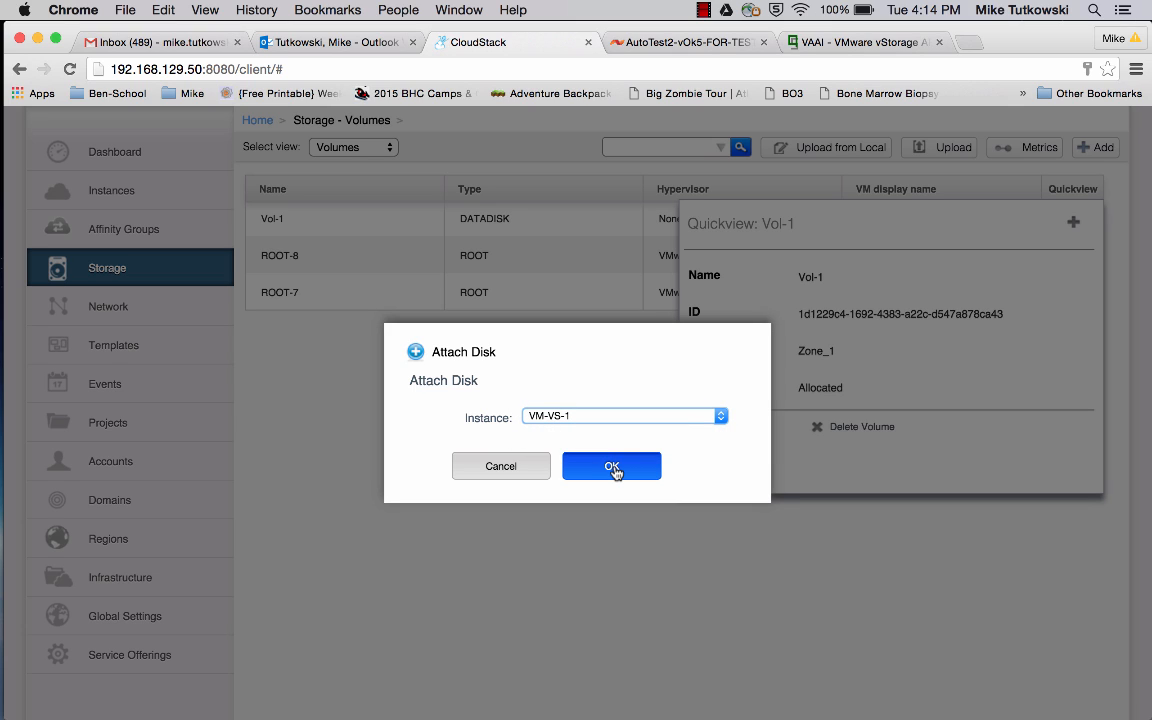
{"action": "left_click", "coordinate": [612, 466]}
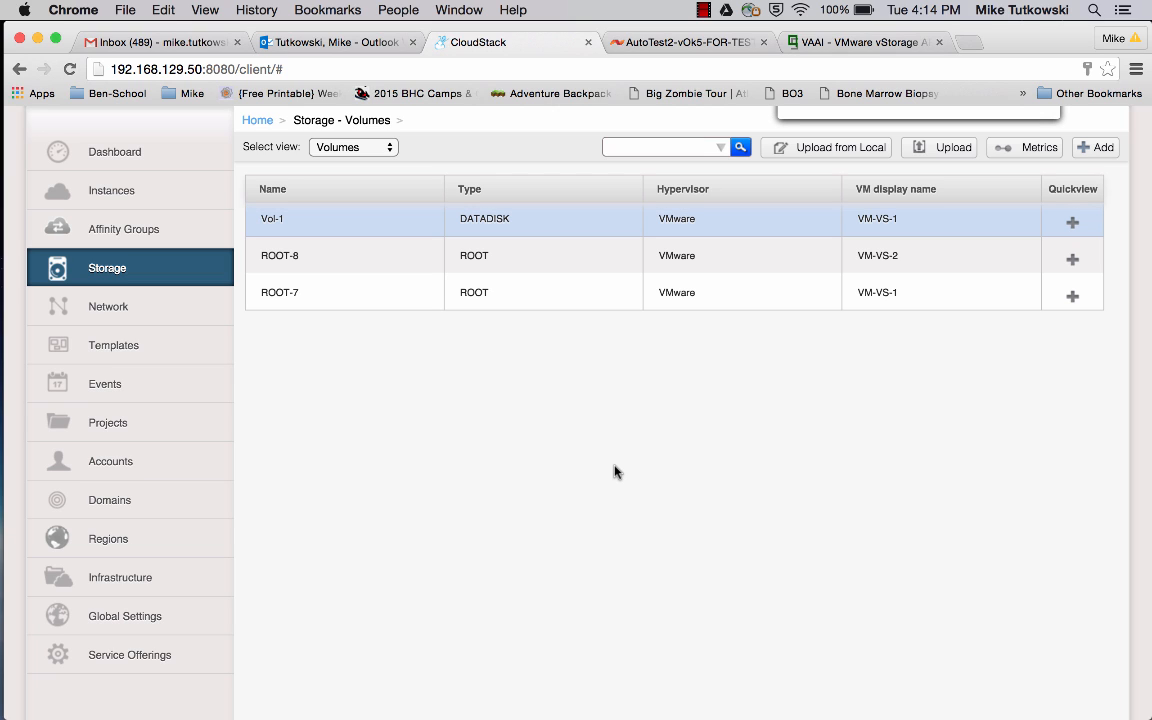
{"action": "left_click", "coordinate": [684, 42]}
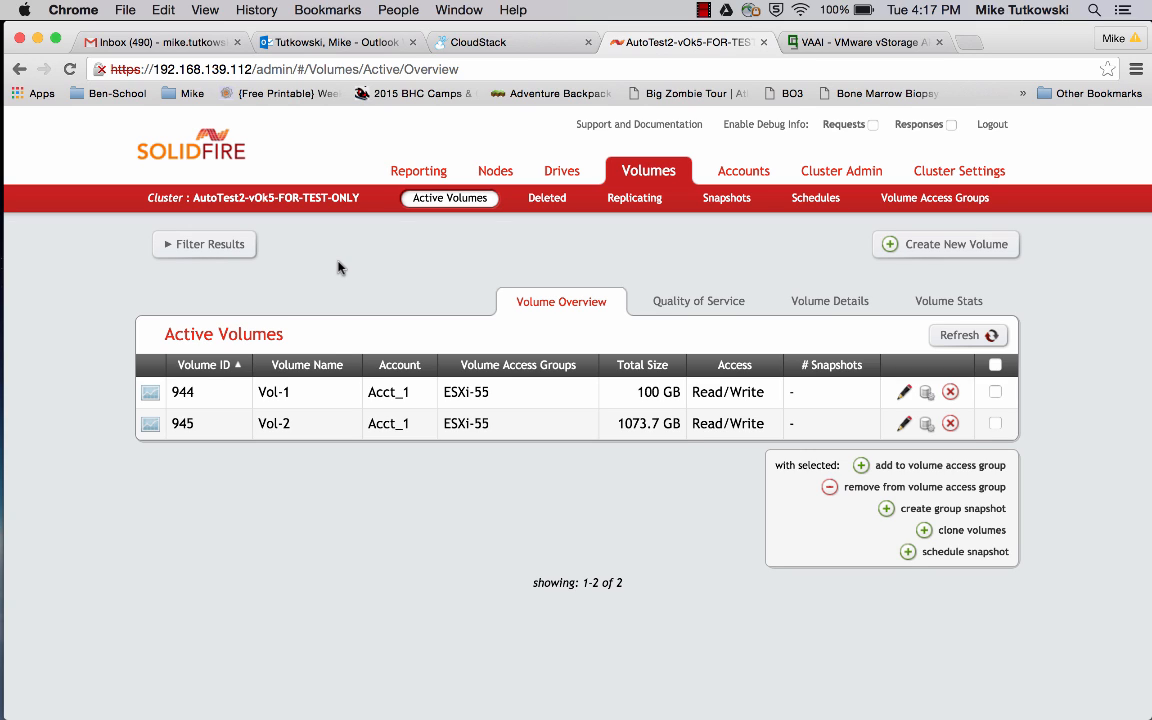
{"action": "mouse_move", "coordinate": [650, 286]}
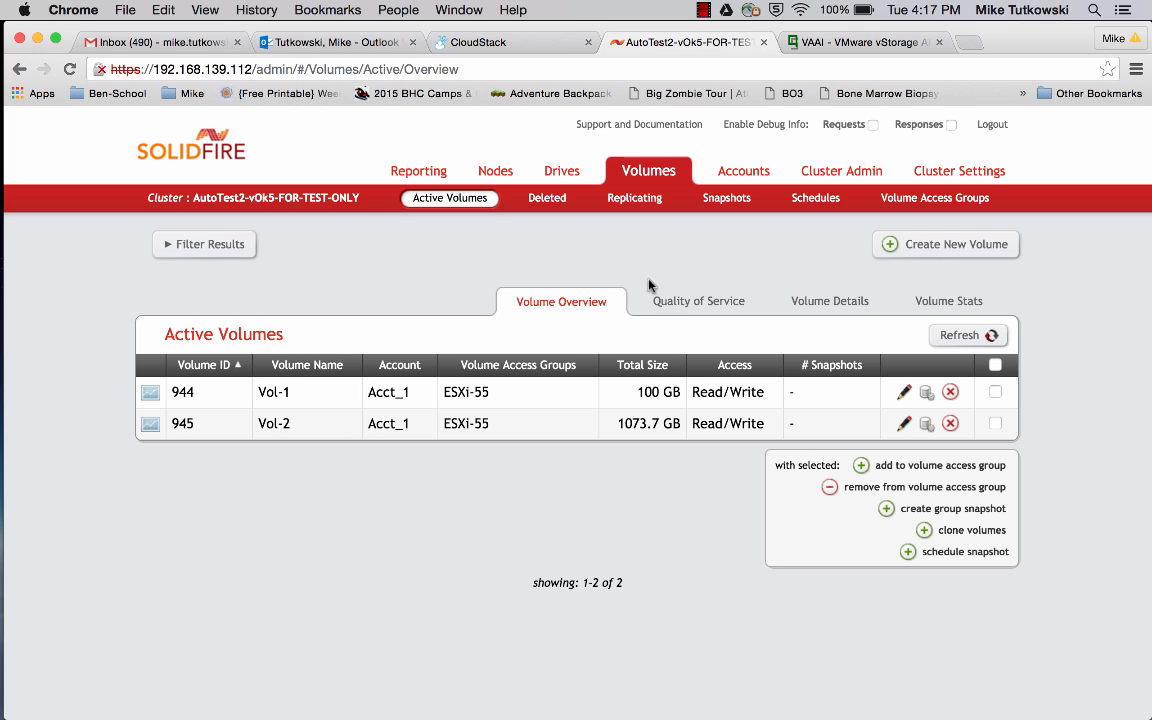
- Show Vol-1's updated QoS limits and point out its new Max IOPS 4400
{"action": "left_click", "coordinate": [698, 300]}
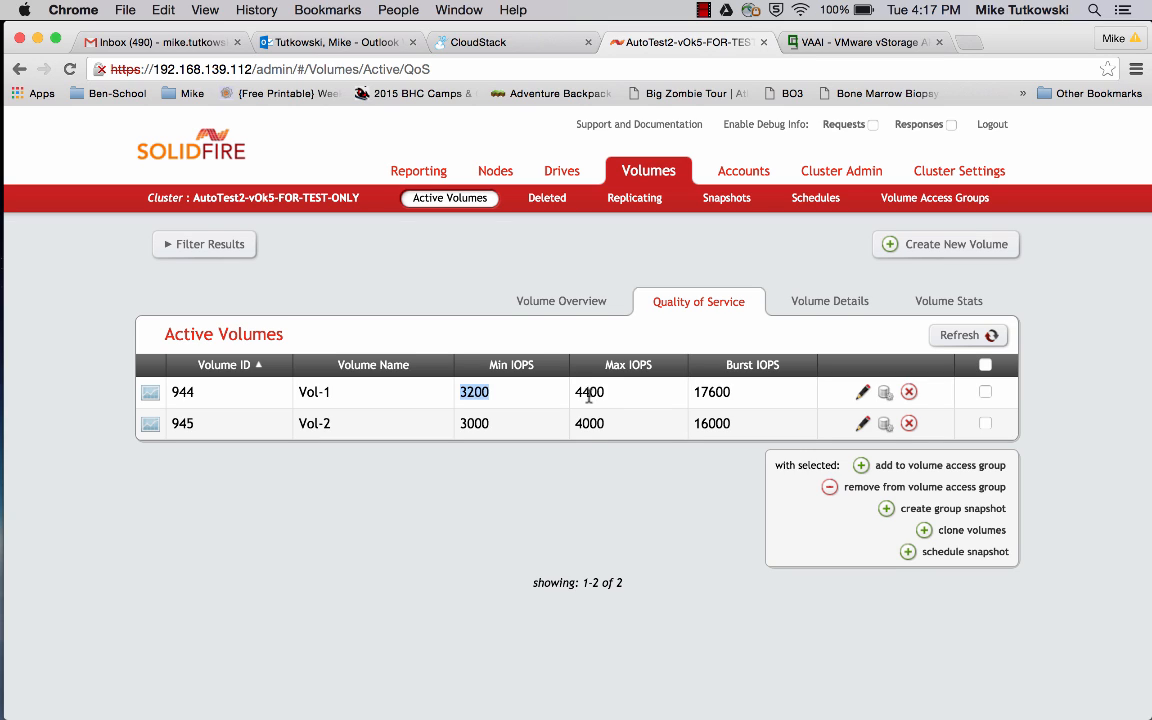
{"action": "left_click", "coordinate": [588, 392]}
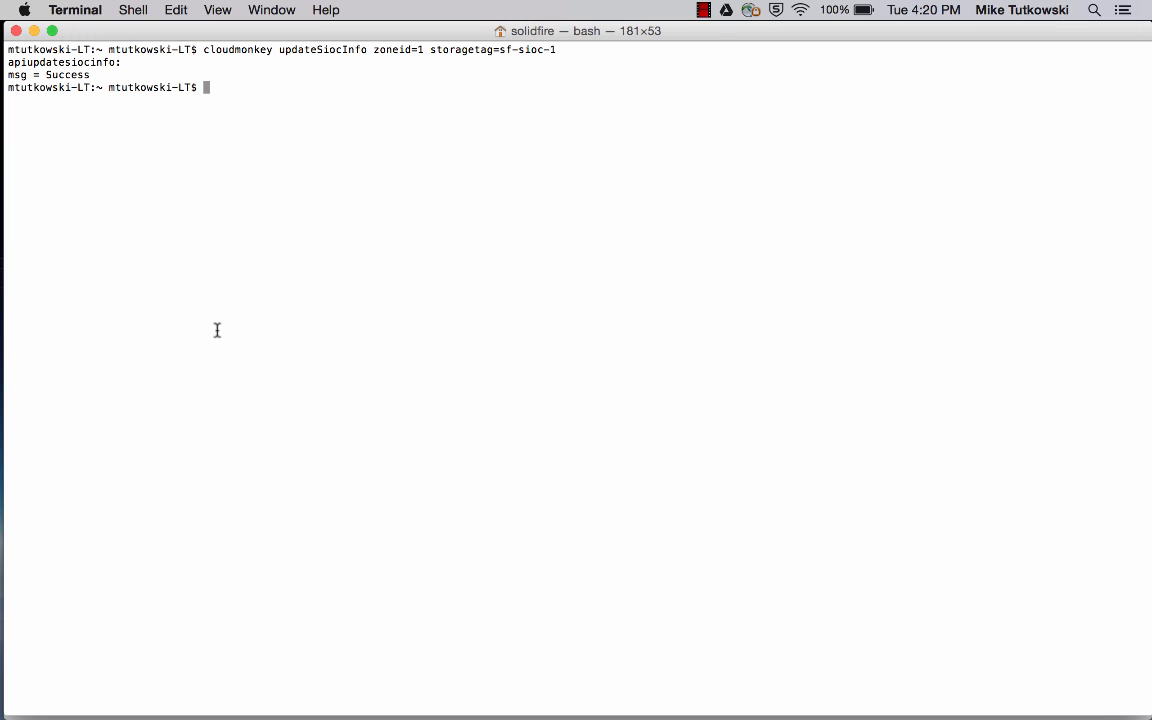
{"action": "mouse_move", "coordinate": [310, 108]}
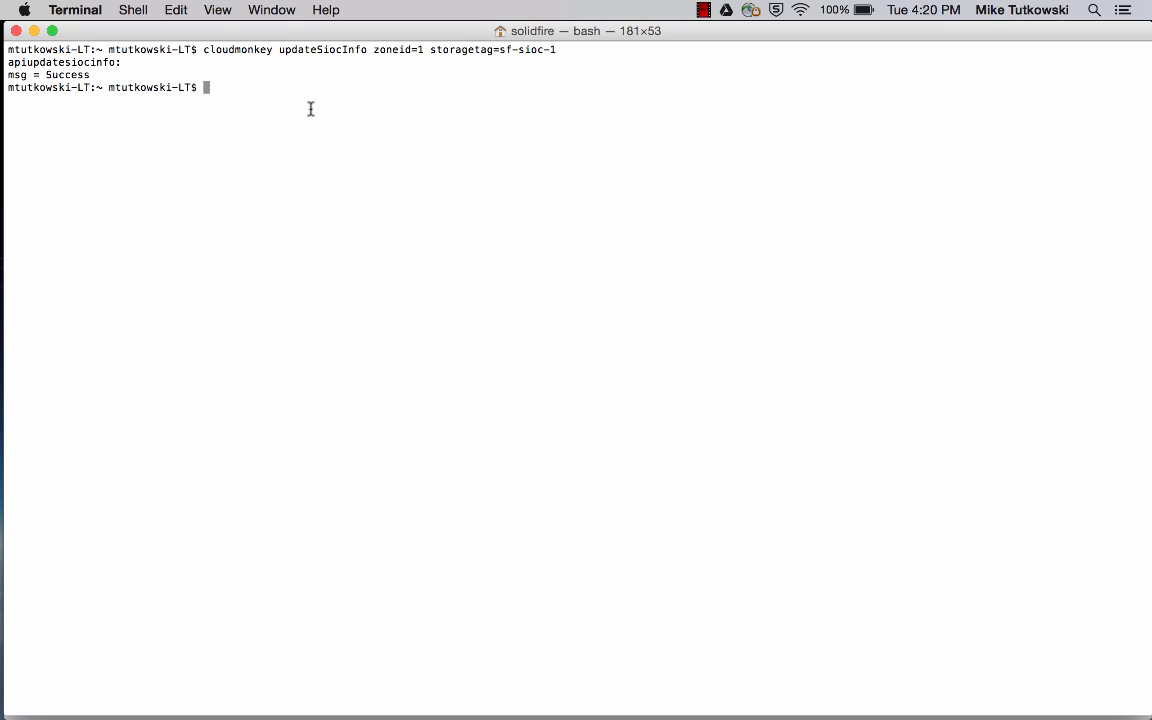
- Highlight the updateSiocInfo command name in the completed cloudmonkey call for sf-sioc-1
{"action": "double_click", "coordinate": [290, 48]}
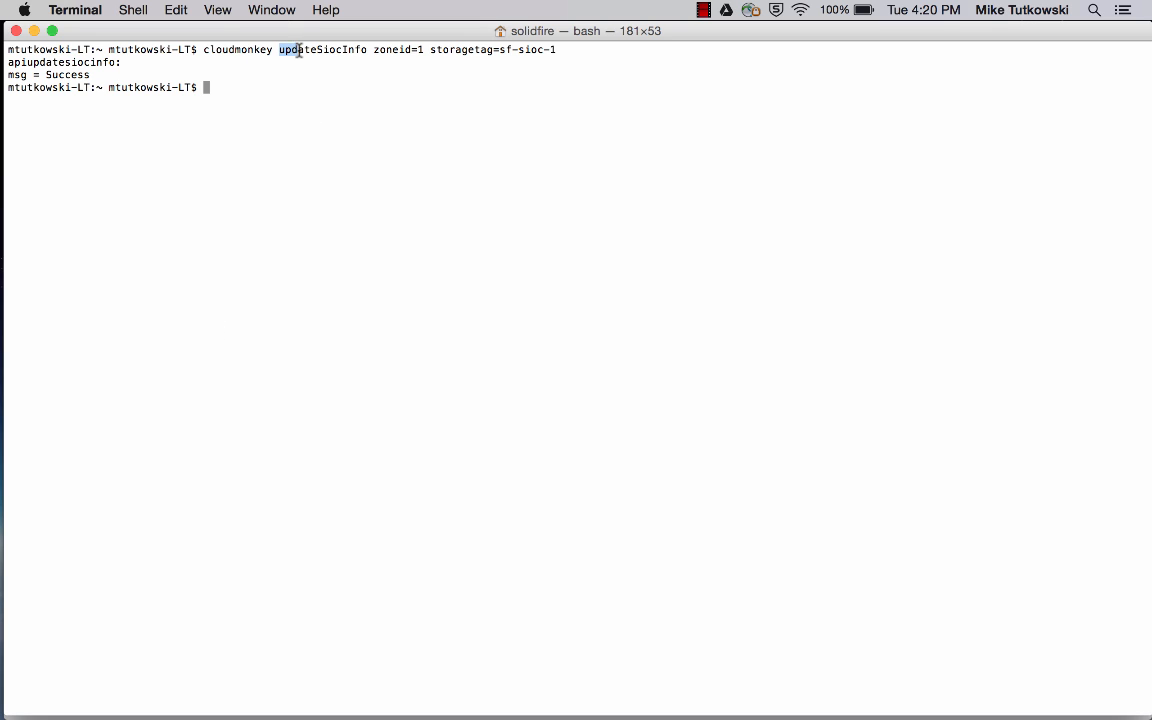
{"action": "double_click", "coordinate": [322, 48]}
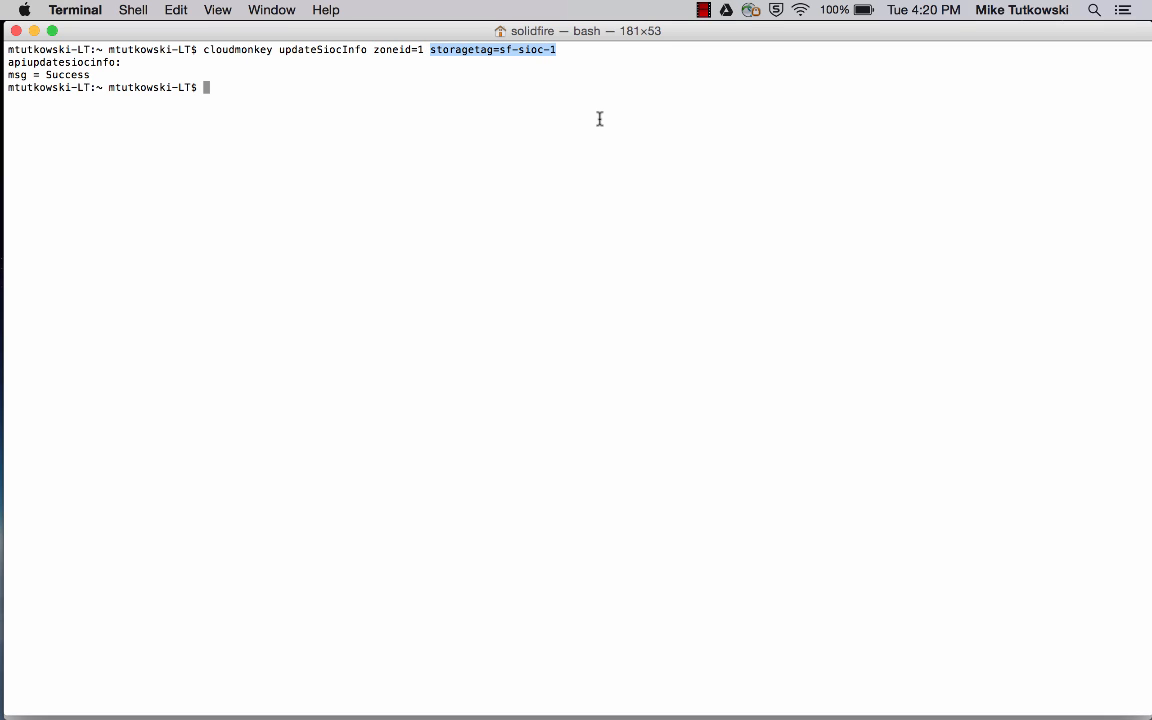
{"action": "mouse_move", "coordinate": [24, 172]}
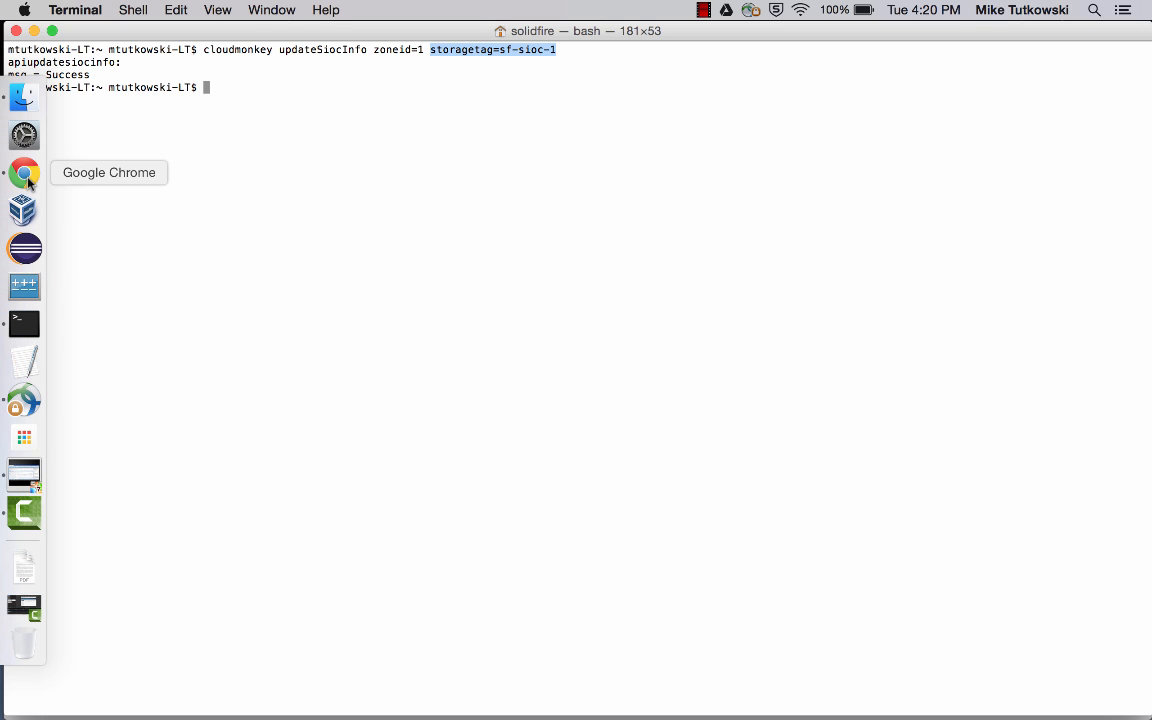
- List all primary storage pools (PS-1, PS-2 VMFS datastores) under Infrastructure
{"action": "left_click", "coordinate": [24, 172]}
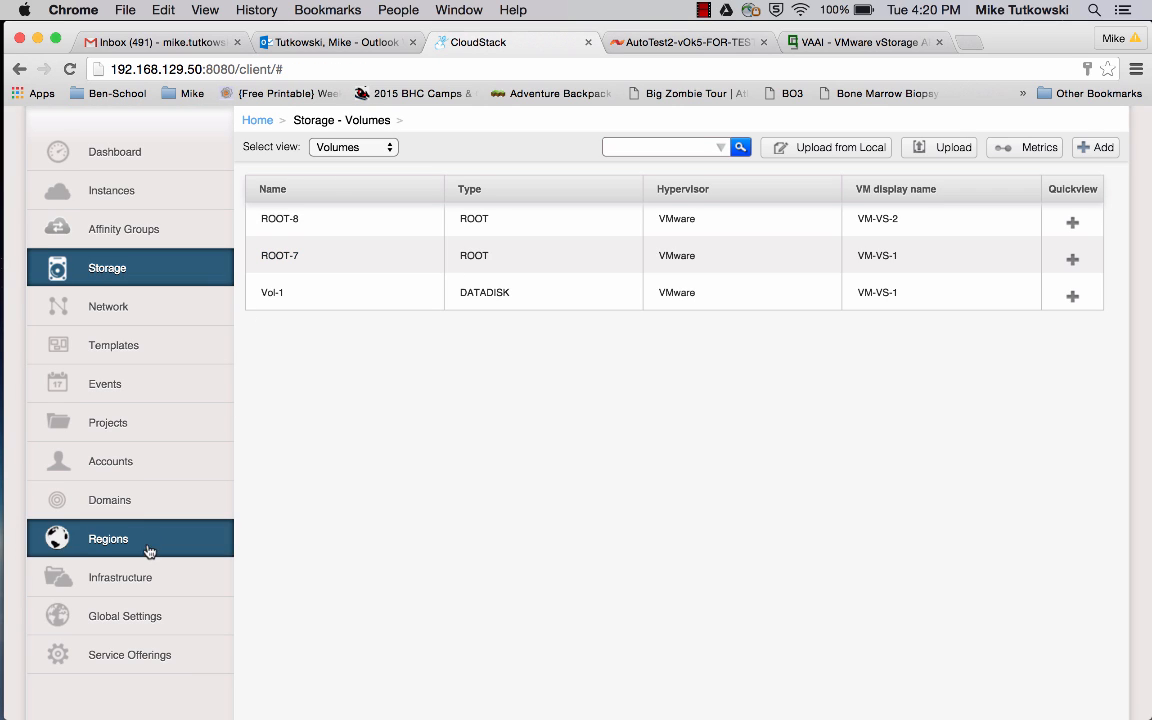
{"action": "left_click", "coordinate": [120, 576]}
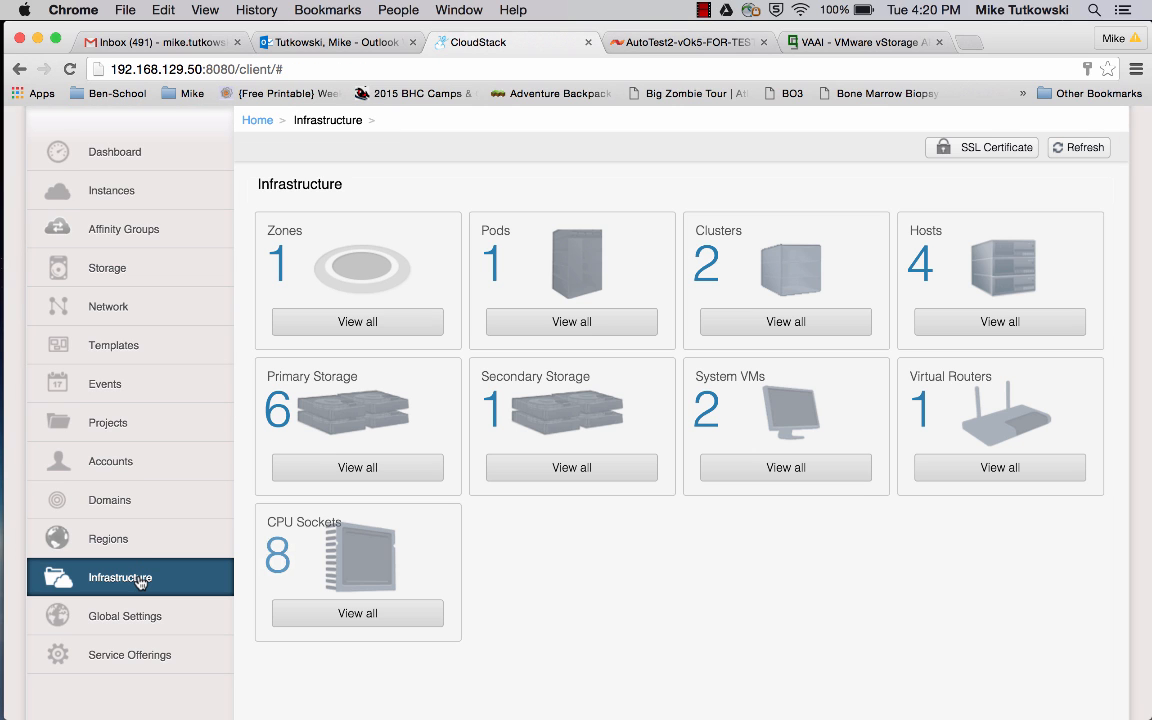
{"action": "mouse_move", "coordinate": [356, 468]}
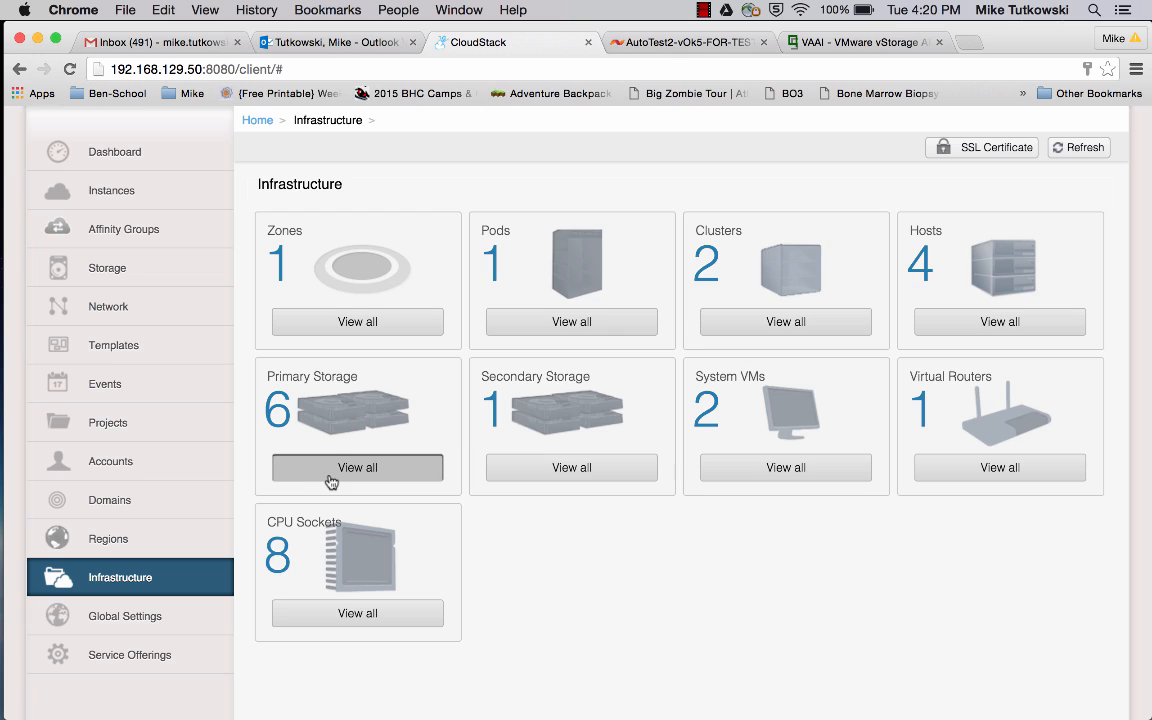
{"action": "left_click", "coordinate": [356, 468]}
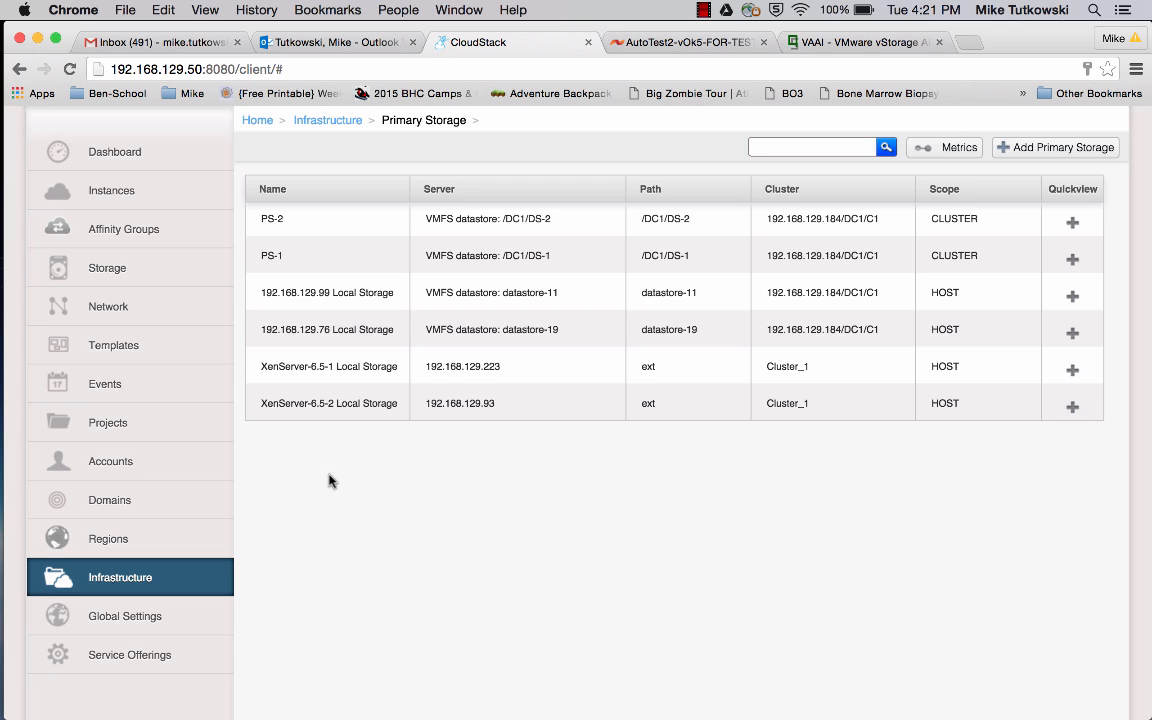
{"action": "mouse_move", "coordinate": [272, 256]}
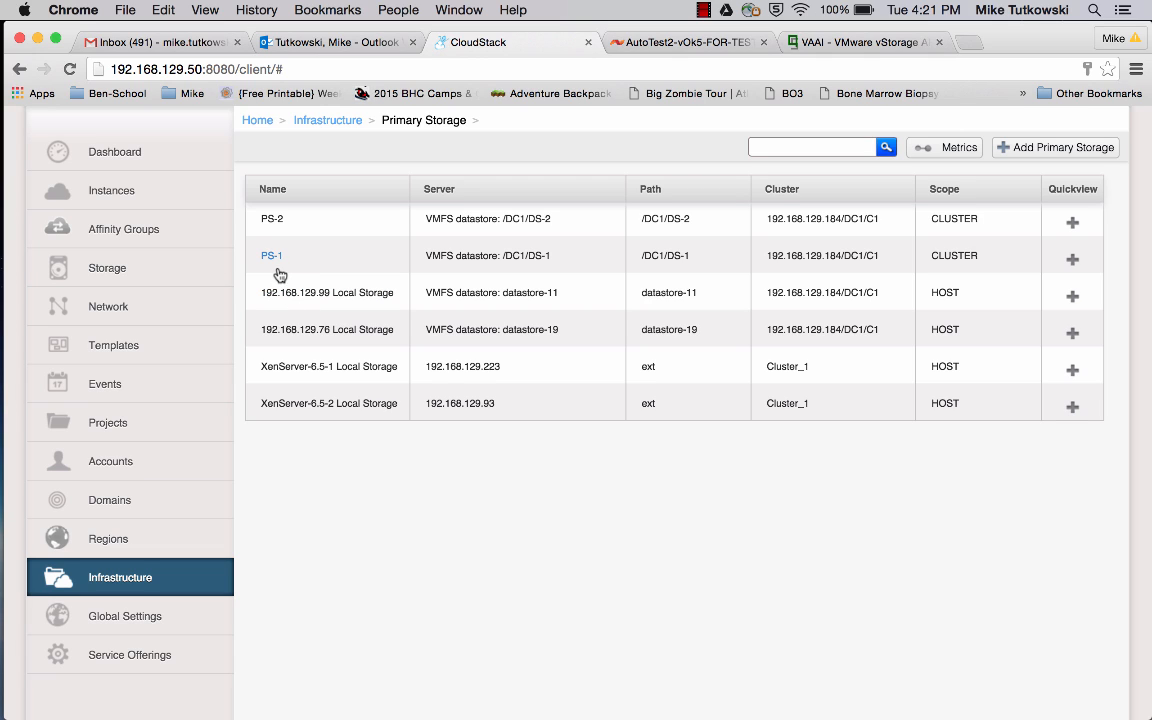
{"action": "mouse_move", "coordinate": [280, 270]}
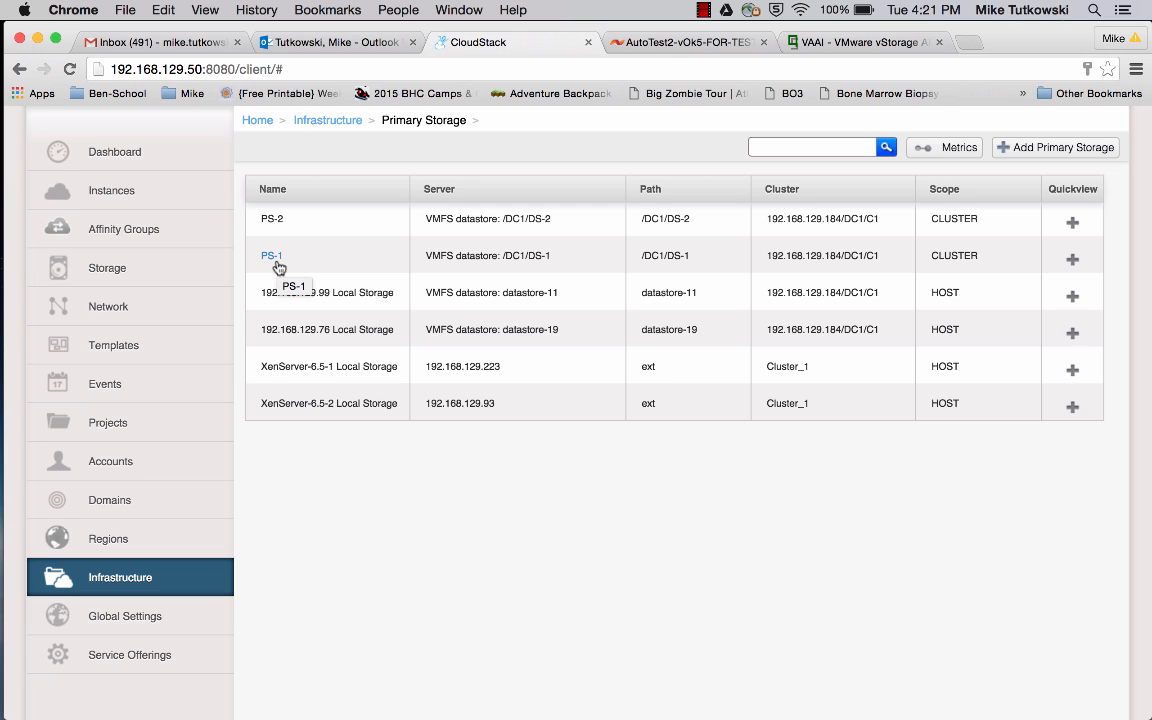
- View primary storage PS-1 details and select its sf-sioc-1 storage tag value
{"action": "left_click", "coordinate": [272, 256]}
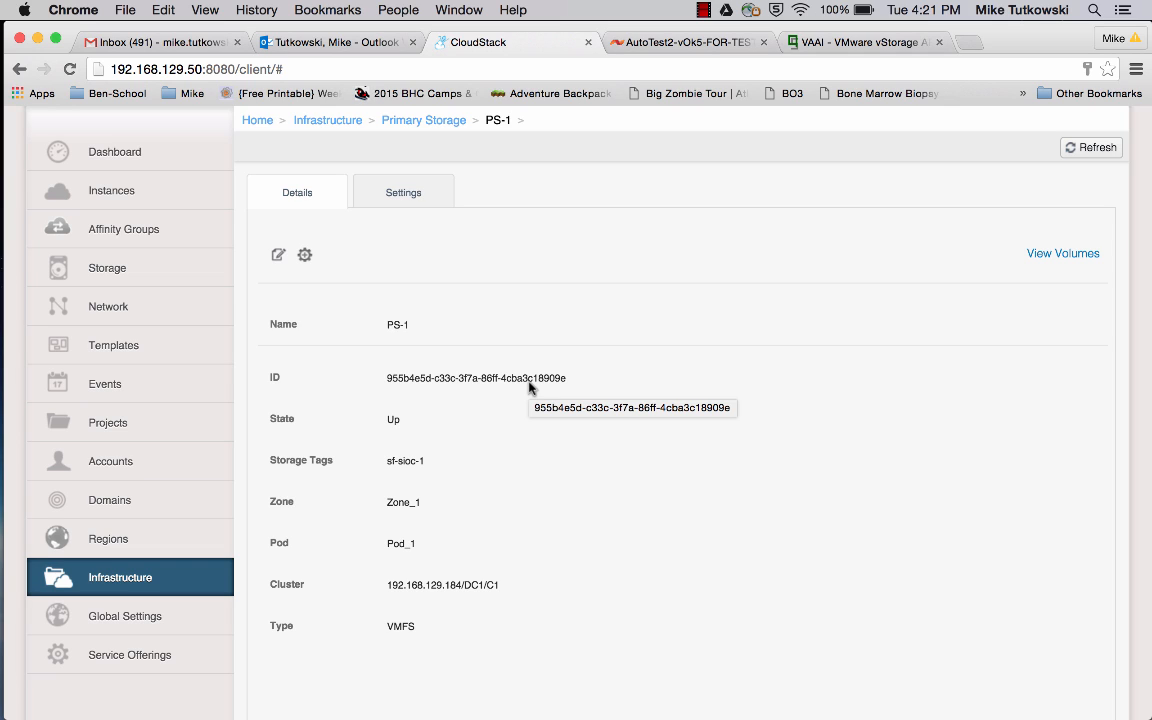
{"action": "mouse_move", "coordinate": [448, 450]}
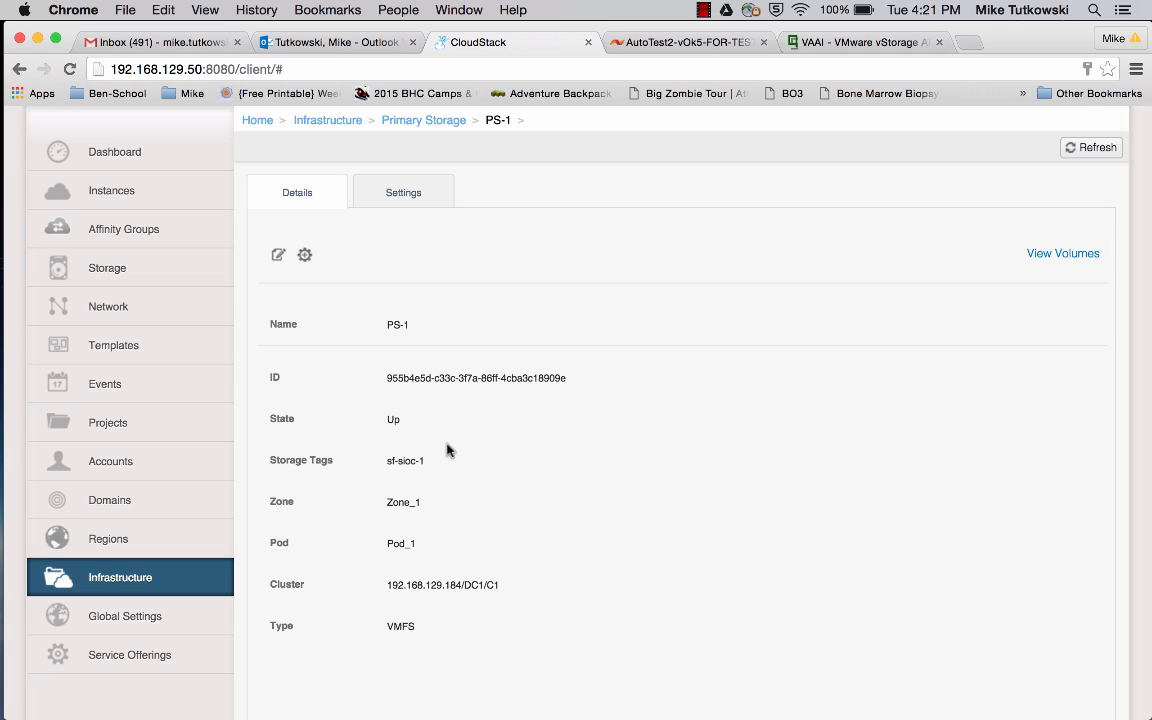
{"action": "double_click", "coordinate": [404, 460]}
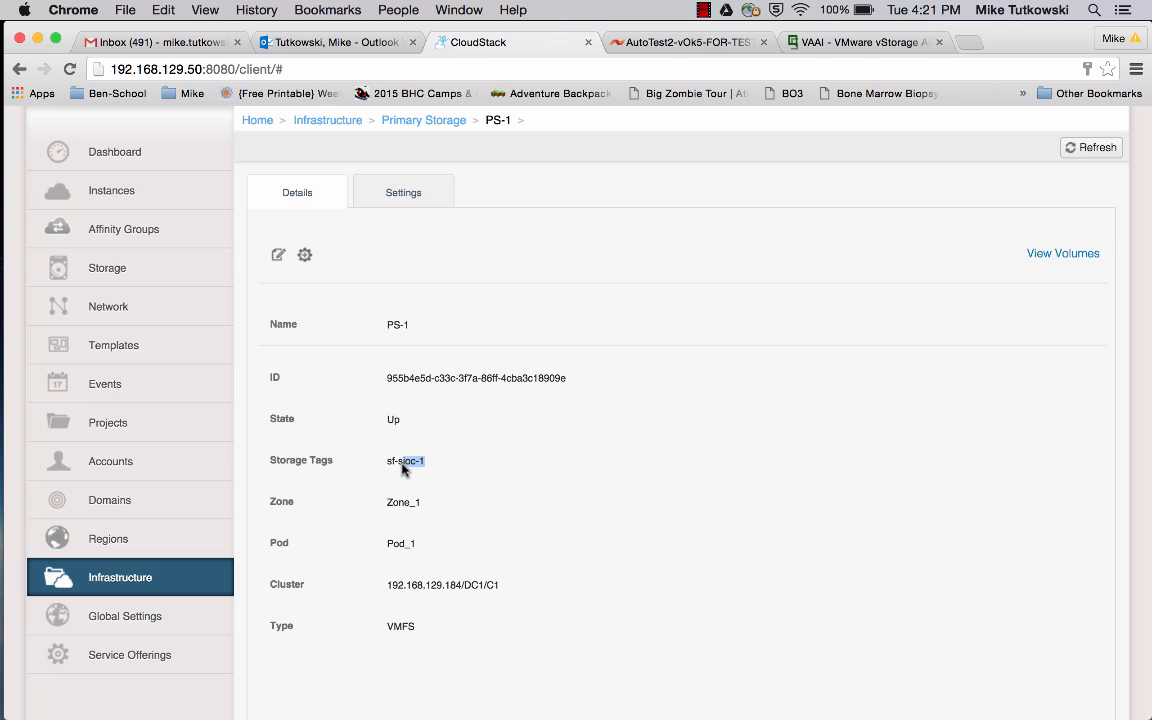
{"action": "double_click", "coordinate": [404, 460]}
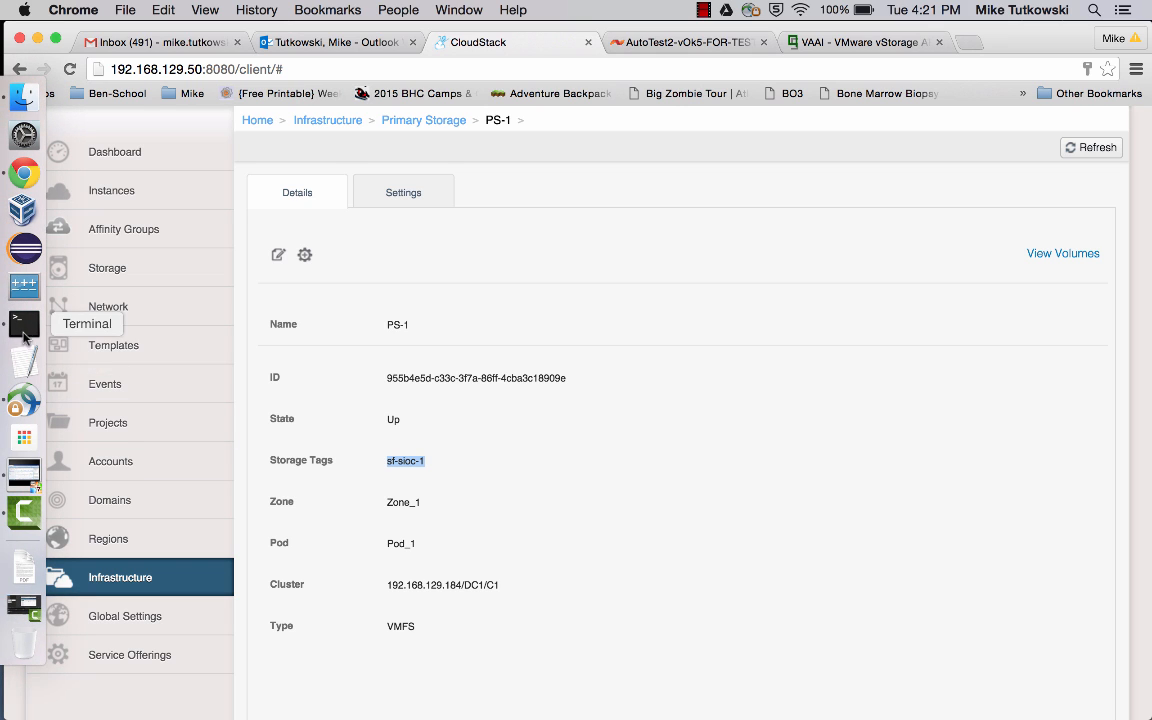
{"action": "left_click", "coordinate": [24, 324]}
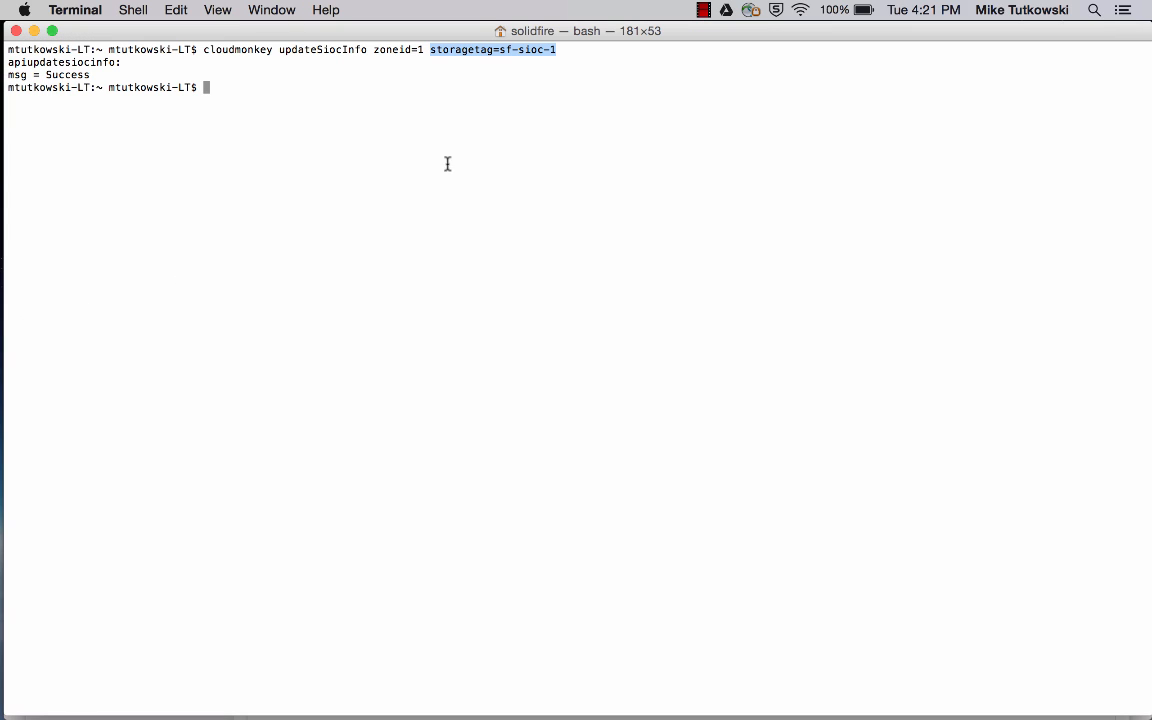
{"action": "mouse_move", "coordinate": [514, 68]}
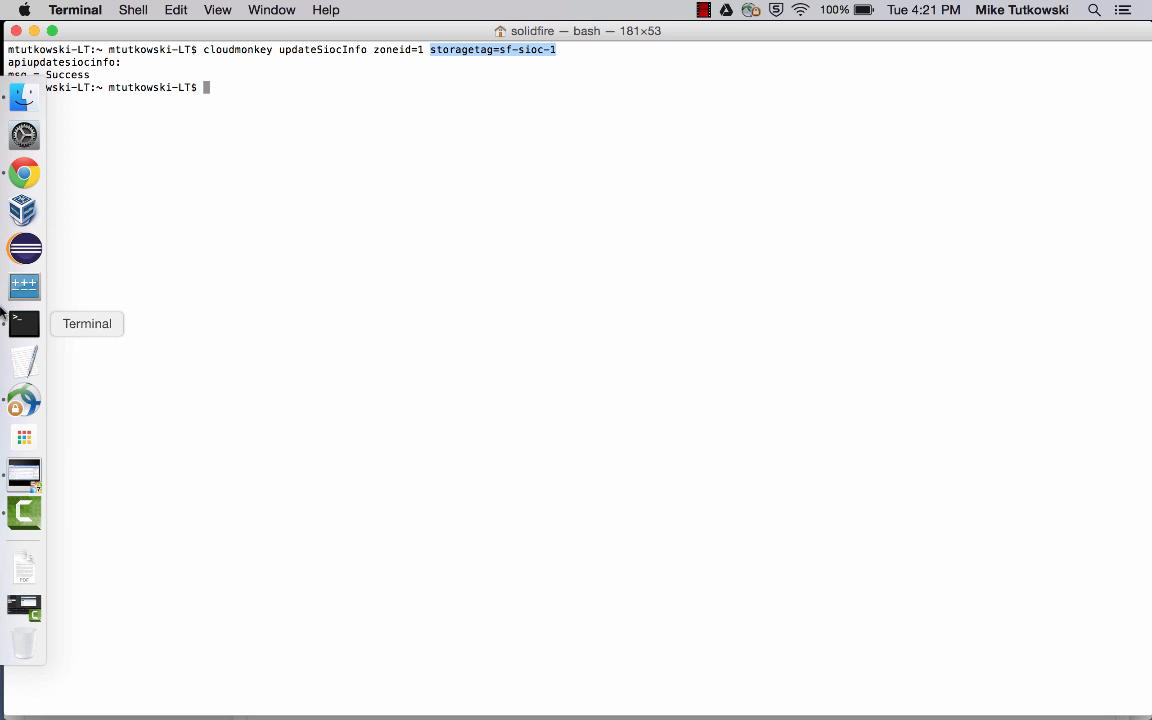
{"action": "left_click", "coordinate": [24, 172]}
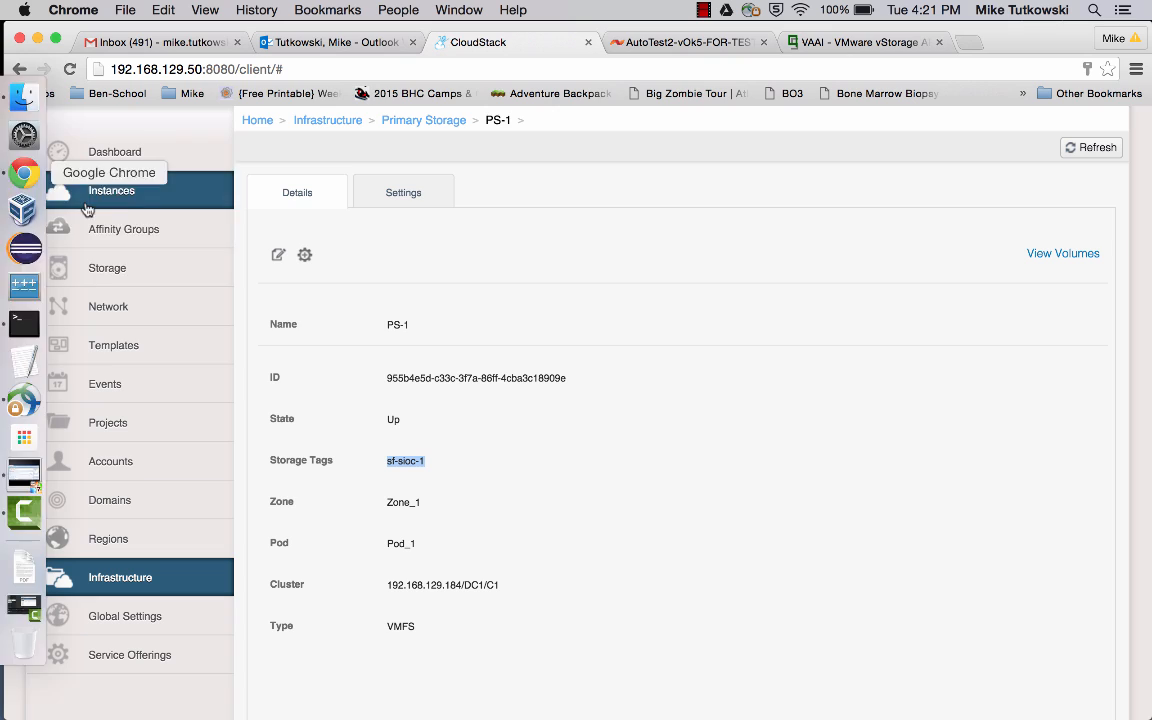
{"action": "mouse_move", "coordinate": [540, 444]}
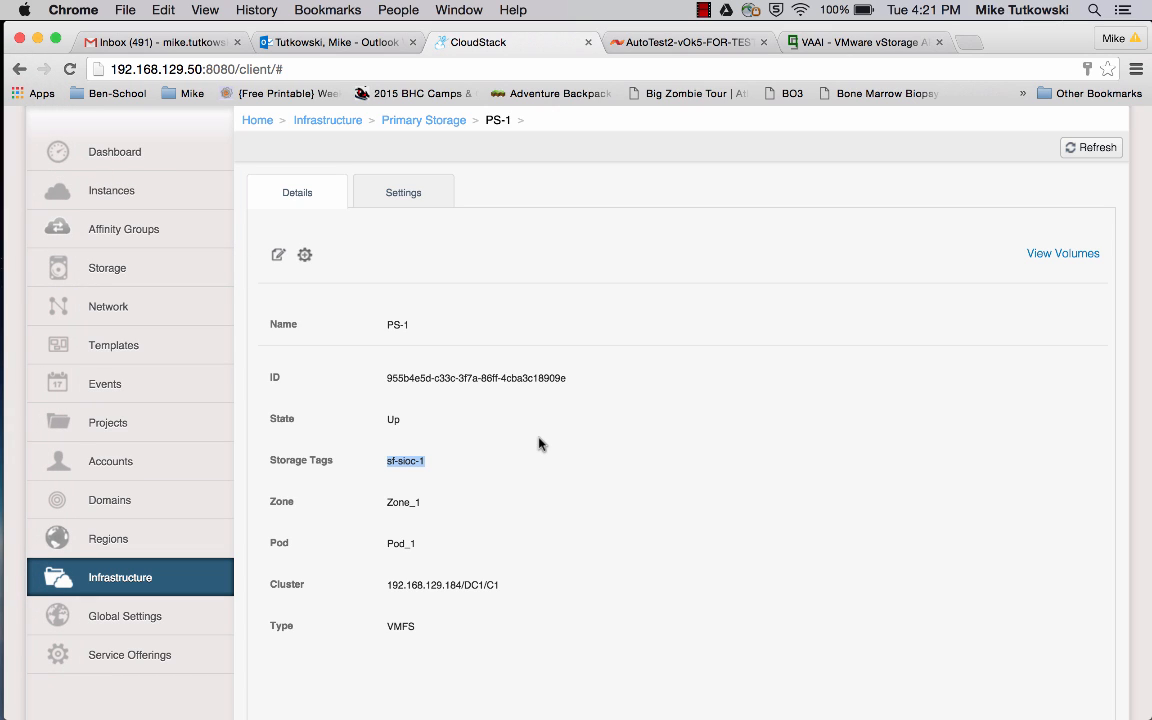
{"action": "mouse_move", "coordinate": [540, 444]}
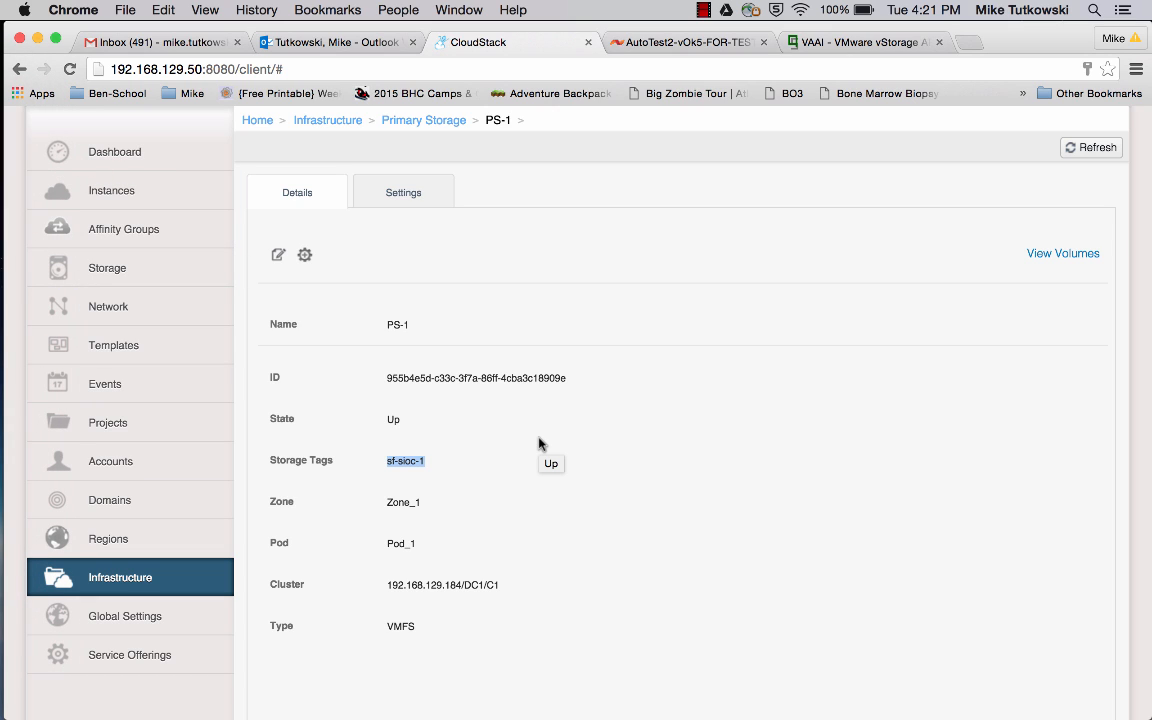
{"action": "mouse_move", "coordinate": [458, 468]}
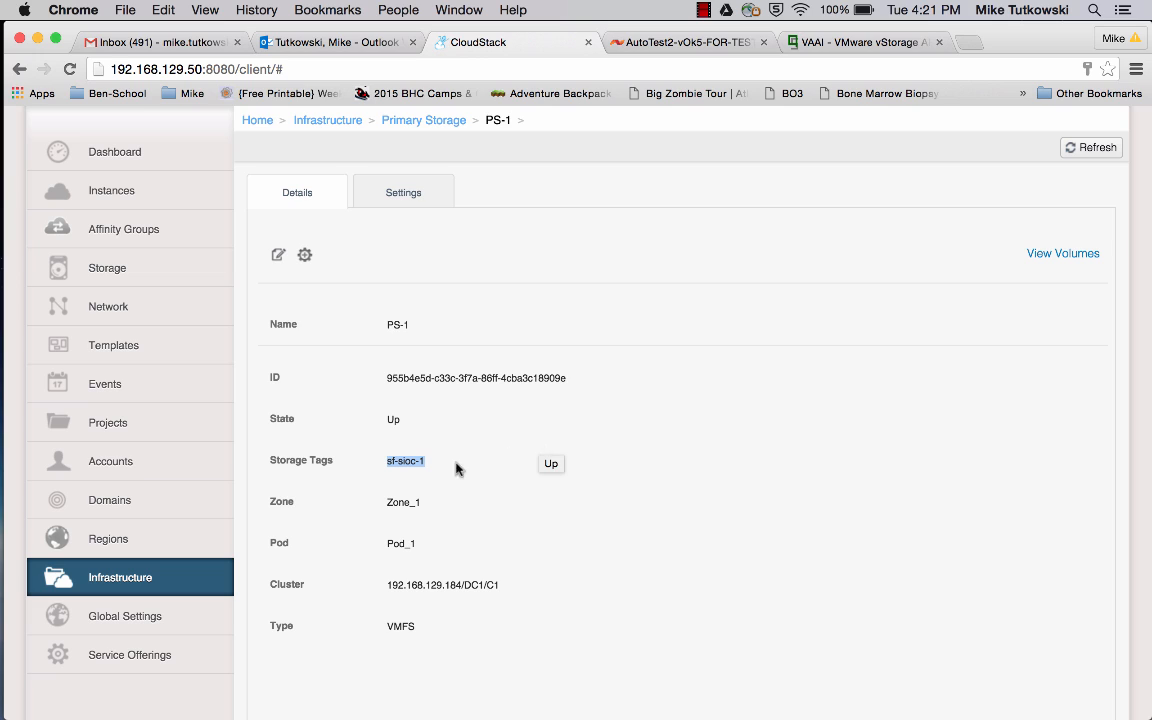
{"action": "mouse_move", "coordinate": [416, 476]}
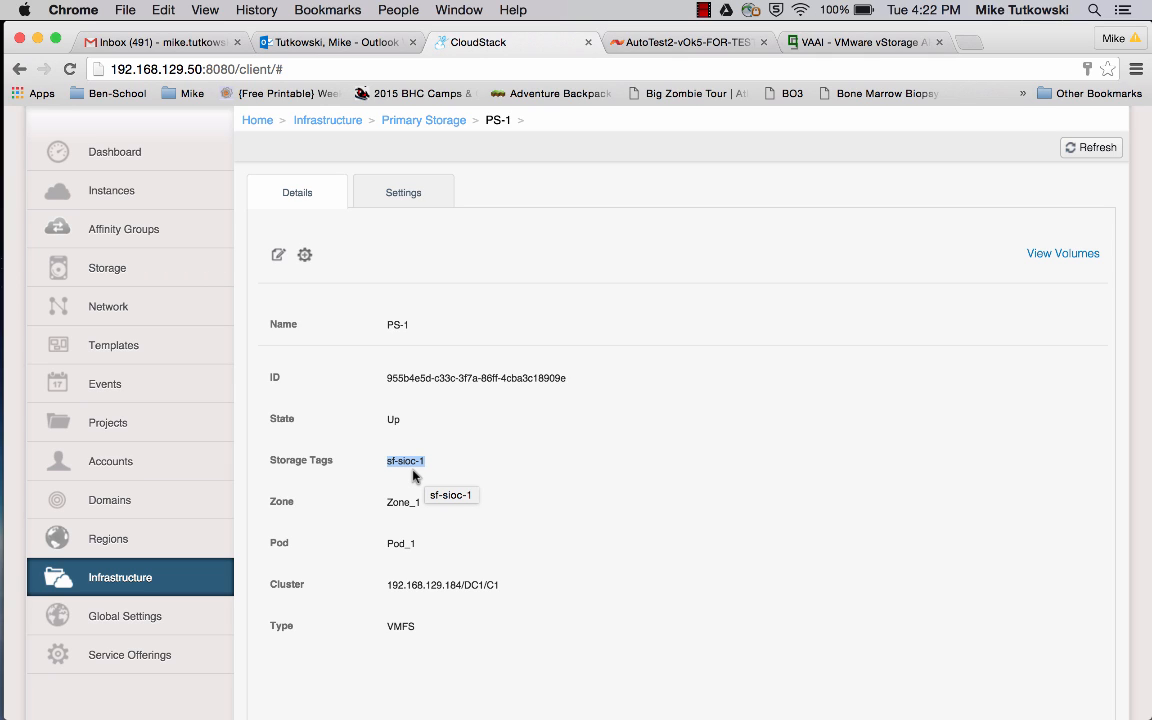
{"action": "mouse_move", "coordinate": [414, 476]}
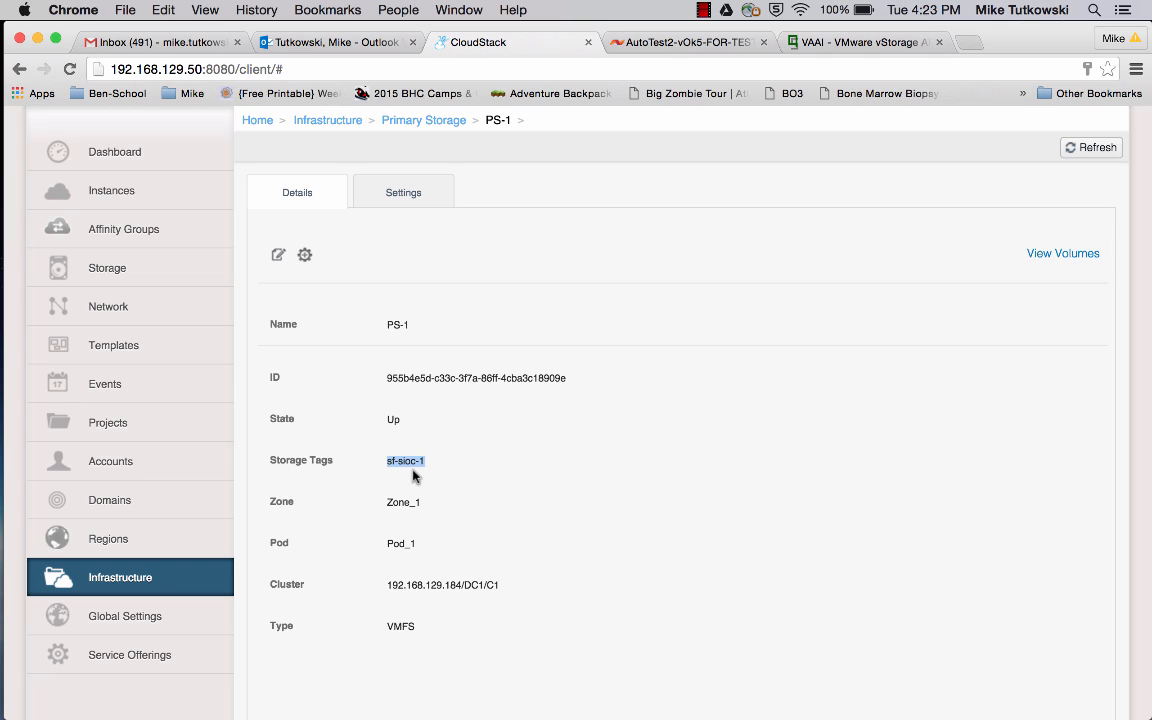
{"action": "mouse_move", "coordinate": [416, 476]}
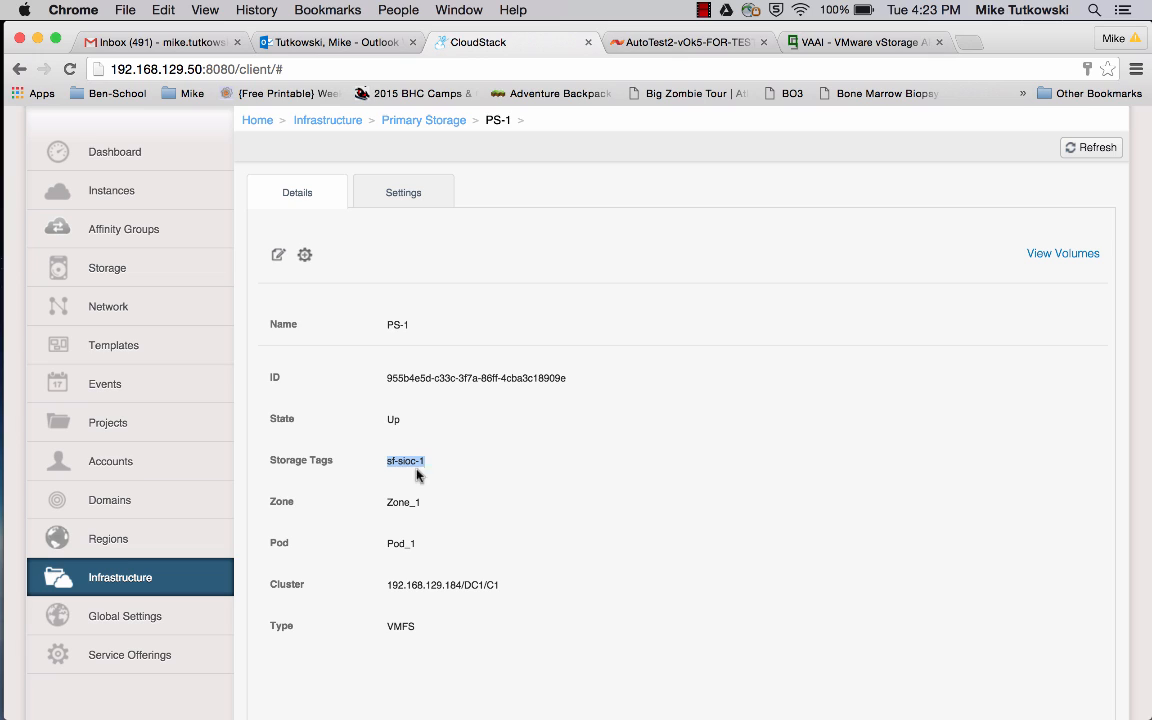
{"action": "mouse_move", "coordinate": [512, 452]}
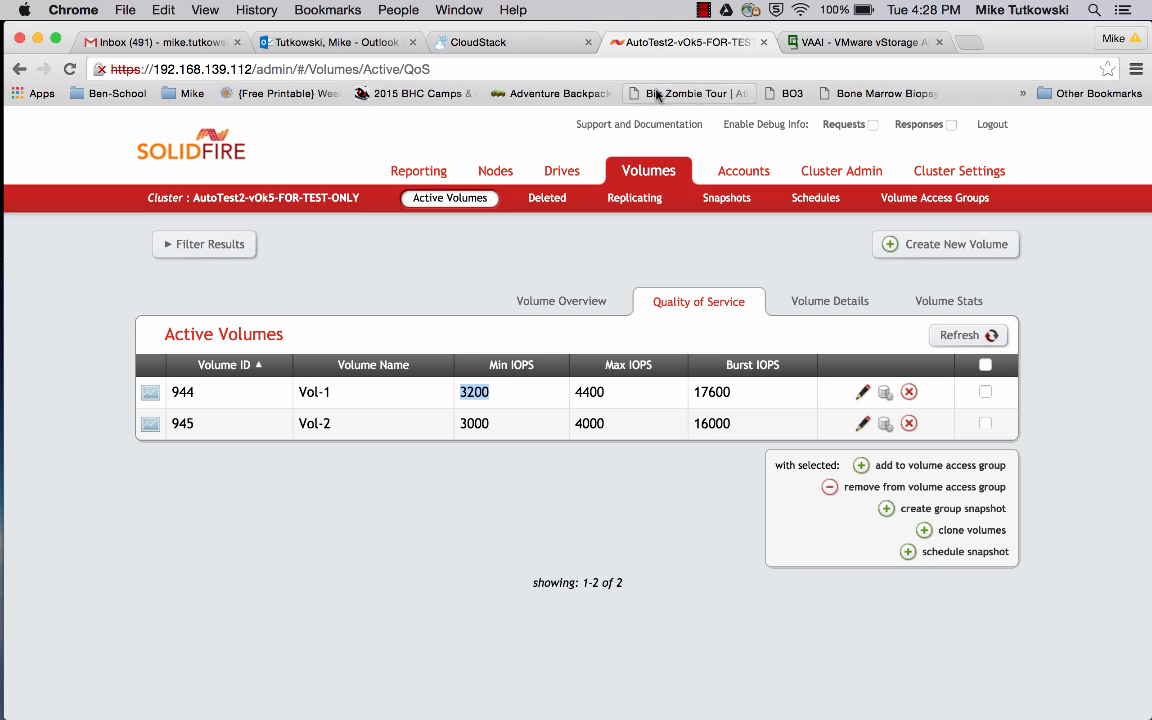
- Switch back to the vSphere Web Client showing datastores DS-1 on Vol-1 and DS-2 on Vol-2
{"action": "key", "text": "cmd+tab"}
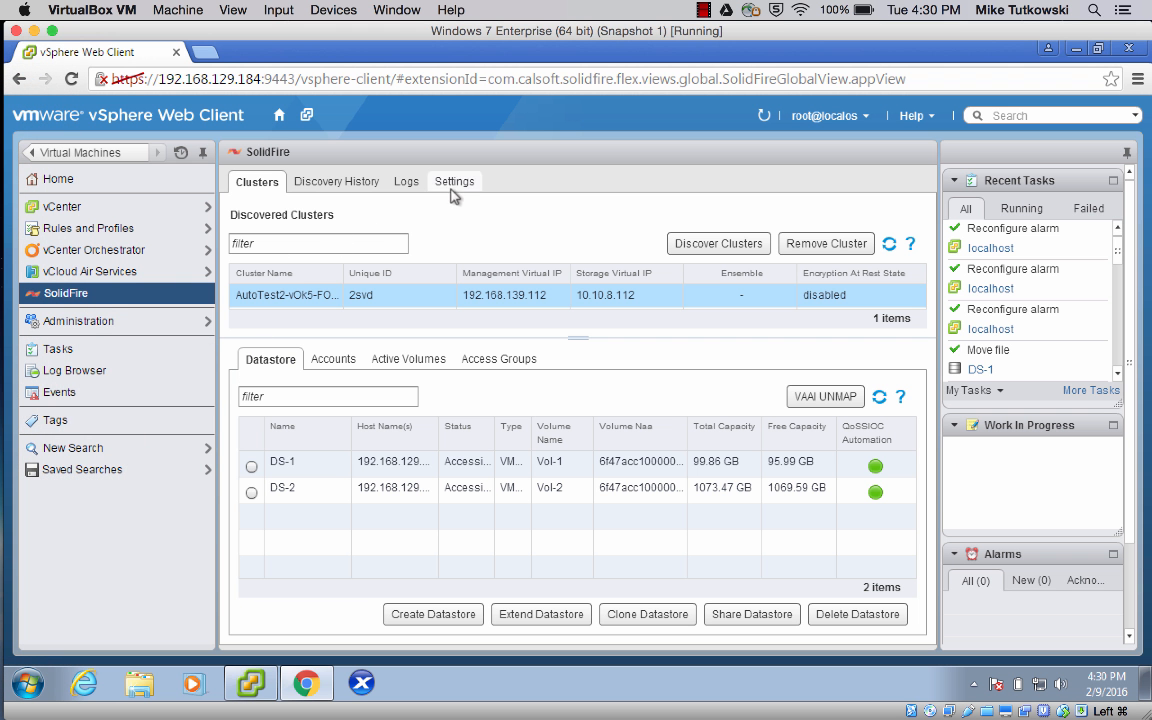
- Show the SolidFire plugin Settings page with QoSIOC service Running and user admin
{"action": "left_click", "coordinate": [454, 180]}
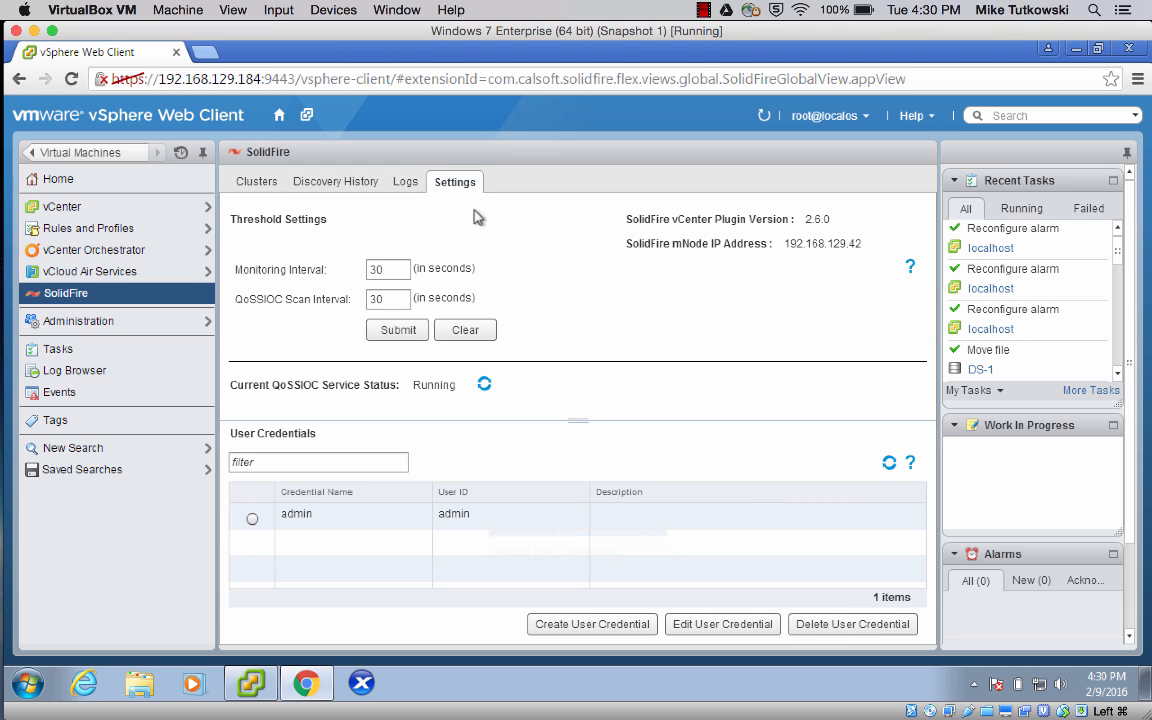
{"action": "mouse_move", "coordinate": [508, 276]}
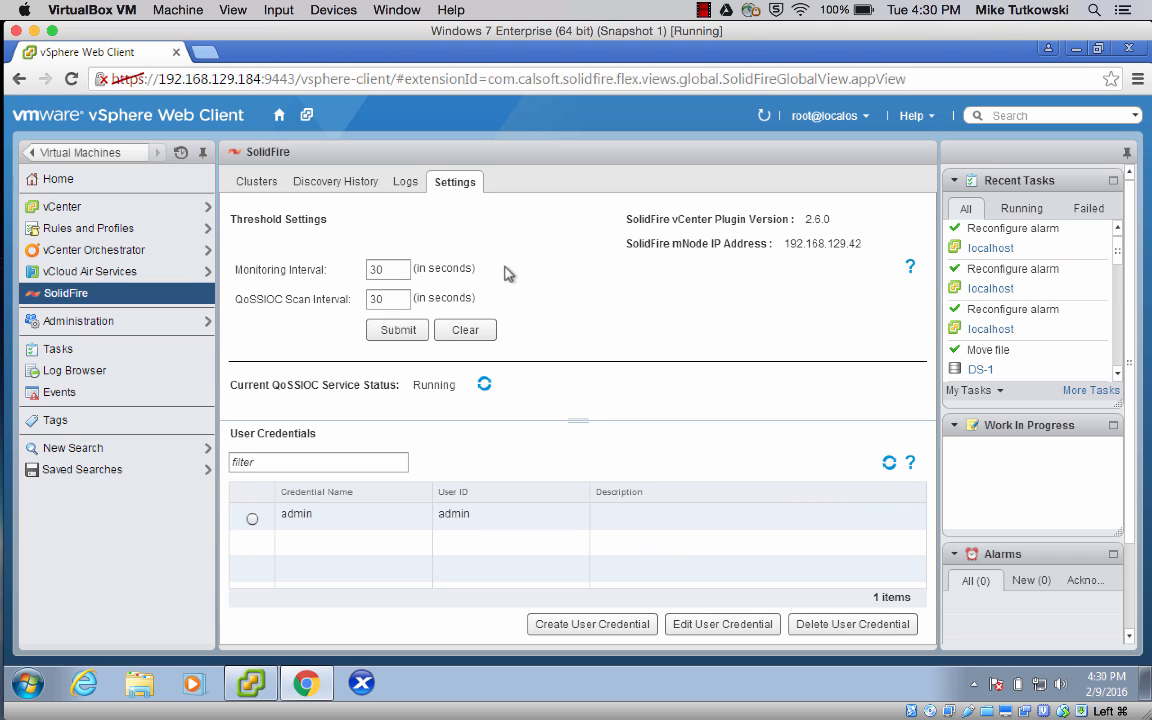